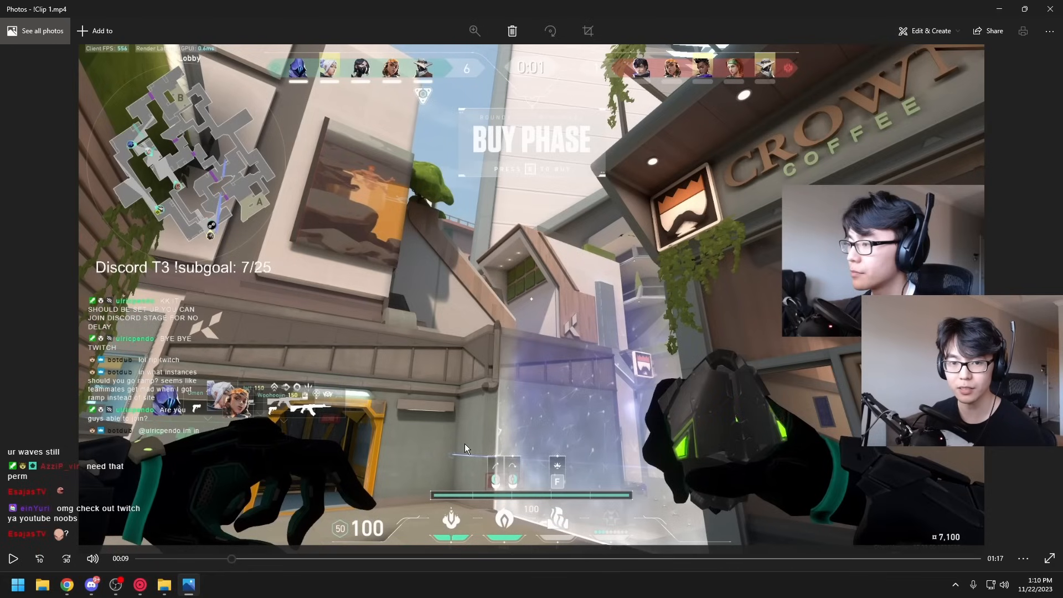
mouse_move(140, 530)
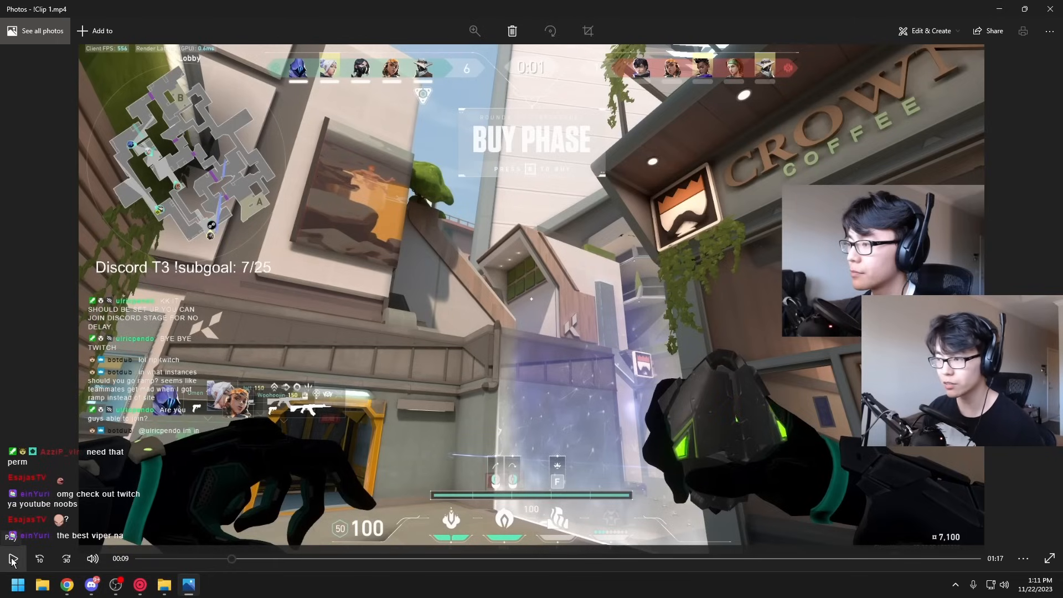
- Play Clip 1.mp4 in Photos from the buy phase to the ally's B-site spike plant
left_click(11, 558)
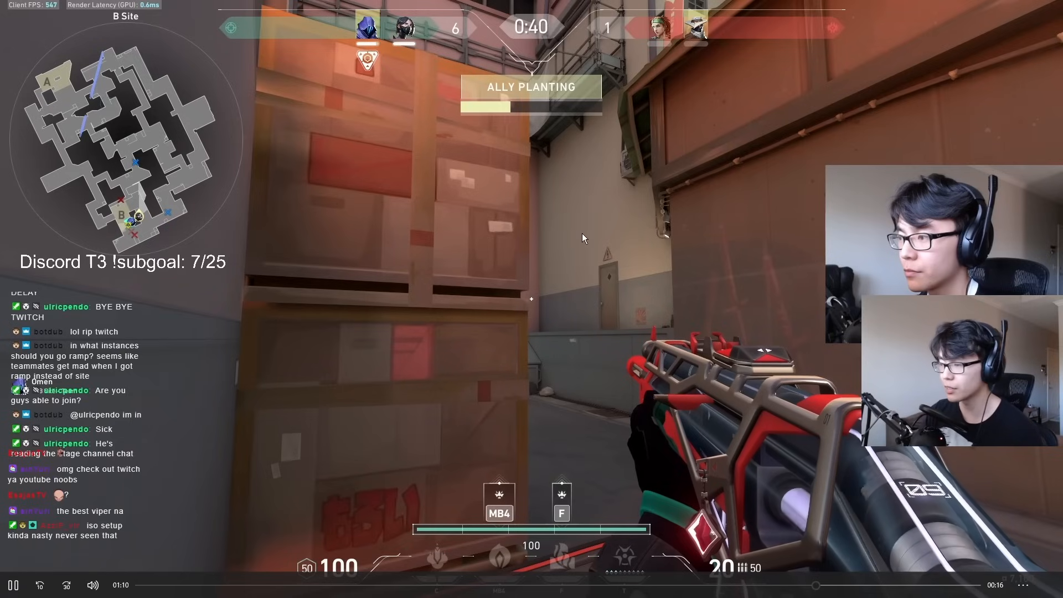
mouse_move(583, 238)
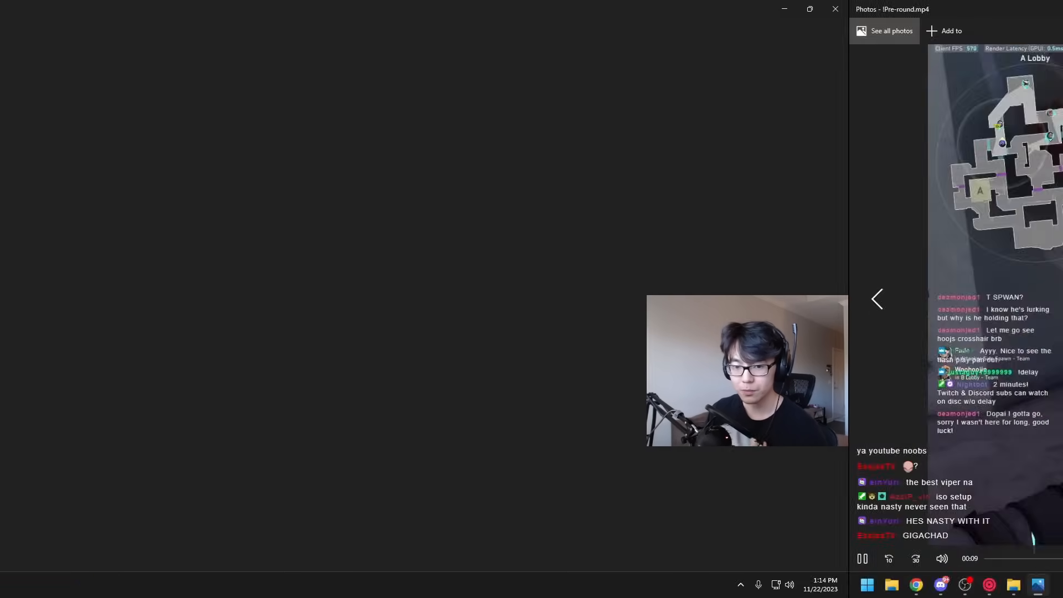
- Maximize Photos and play Pre-round.mp4 through to the match-point buy phase
left_click(809, 9)
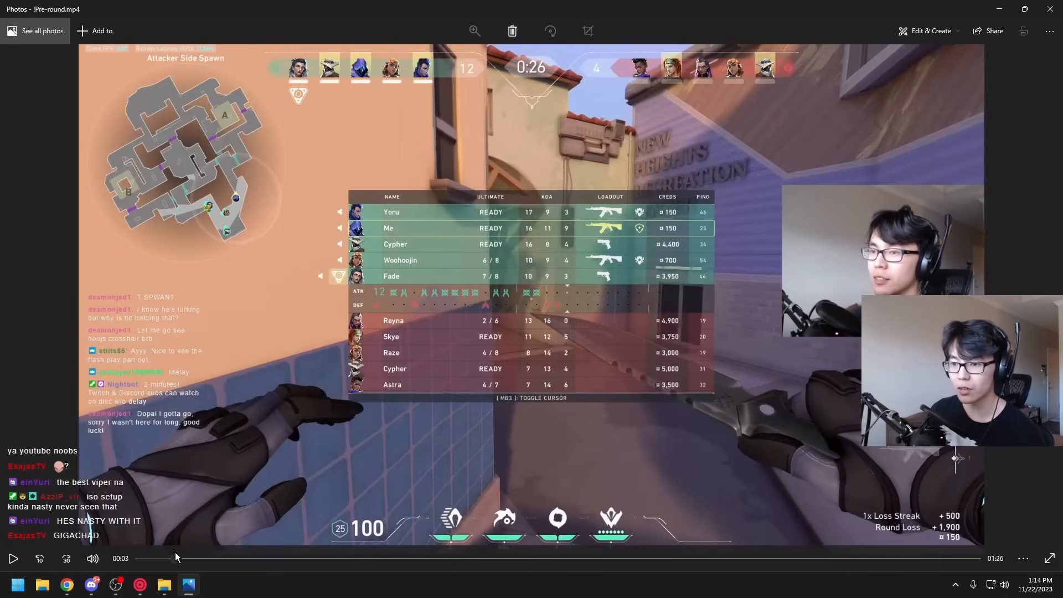
left_click(13, 558)
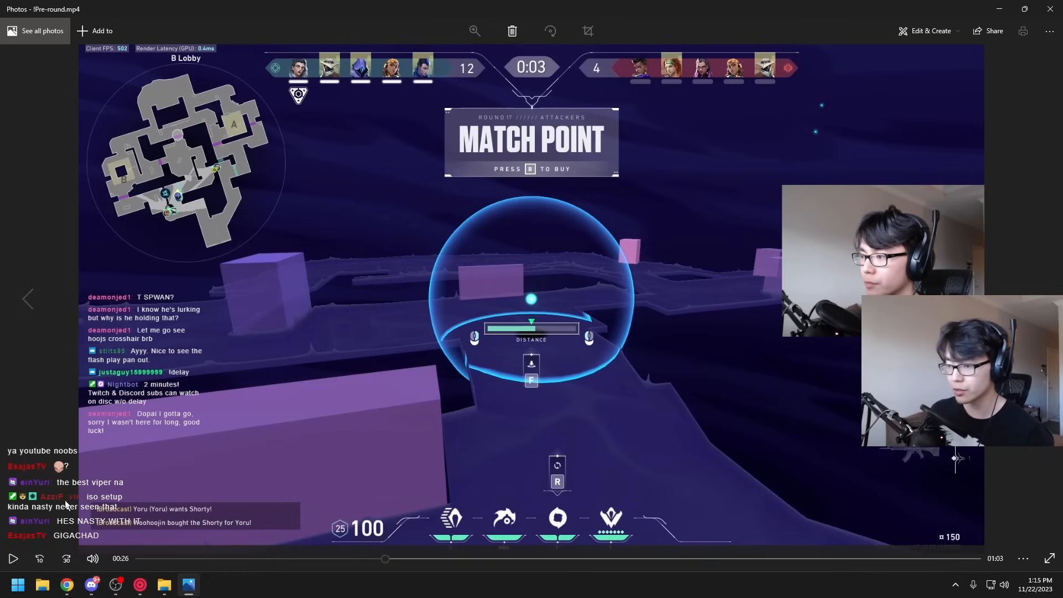
left_click_drag(386, 558, 580, 558)
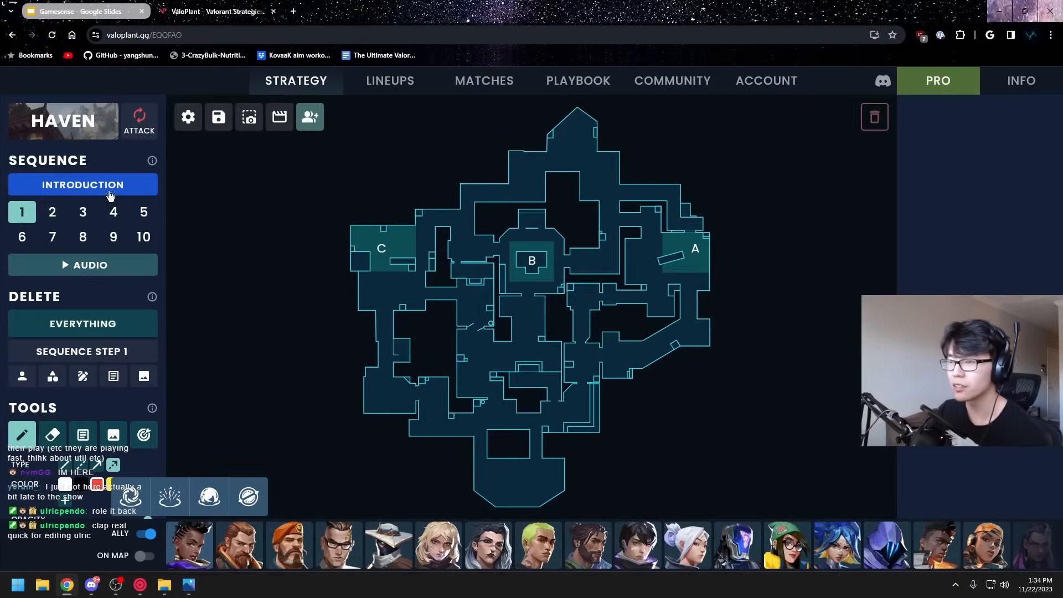
- Show slide 4, Macro: Mid-round & Late-Round, in the Gamesense deck
left_click(75, 11)
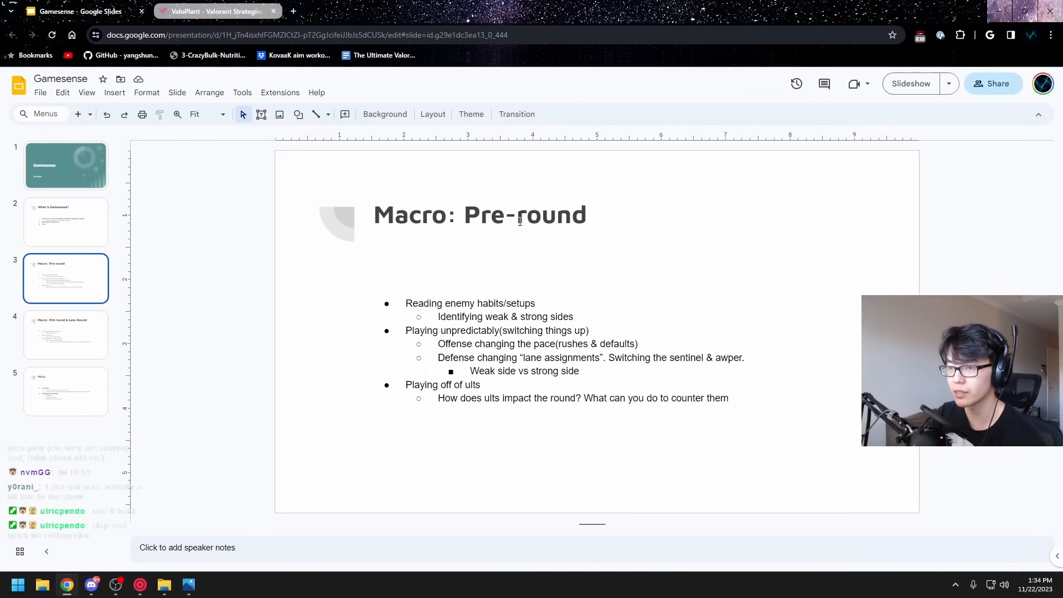
left_click(65, 335)
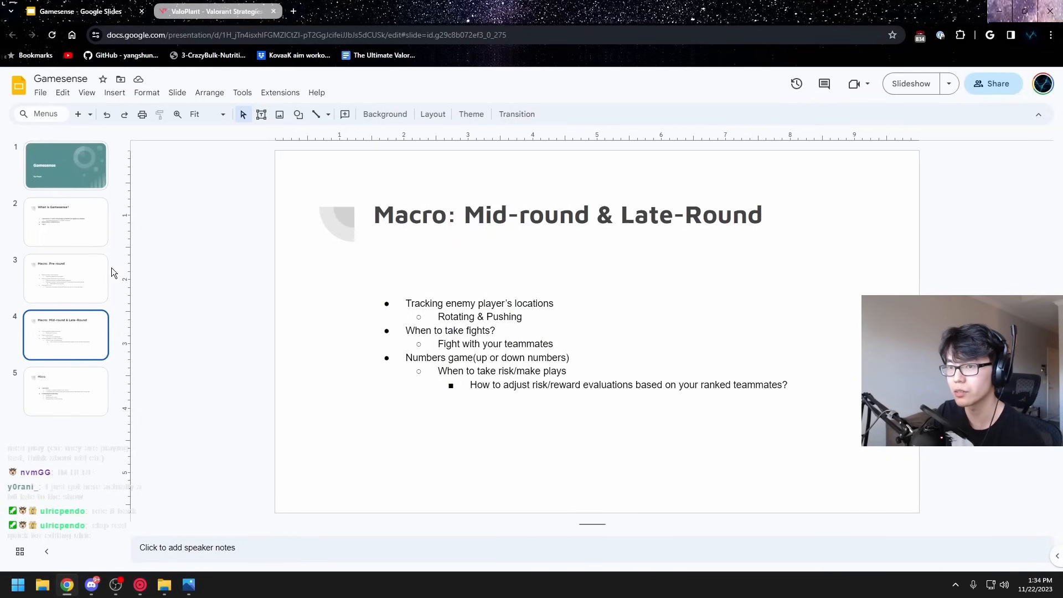
left_click(217, 11)
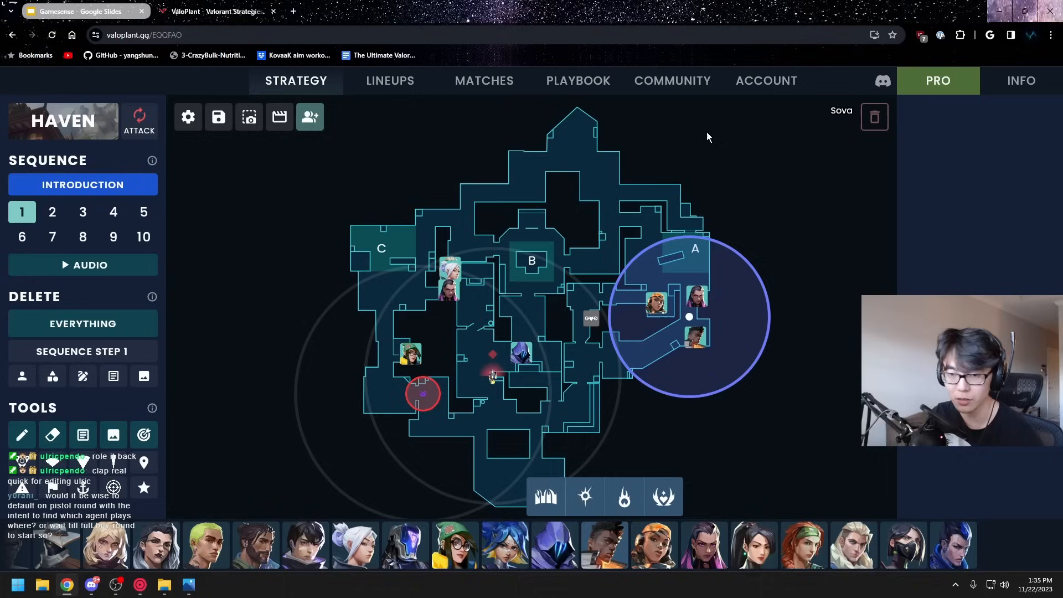
mouse_move(544, 182)
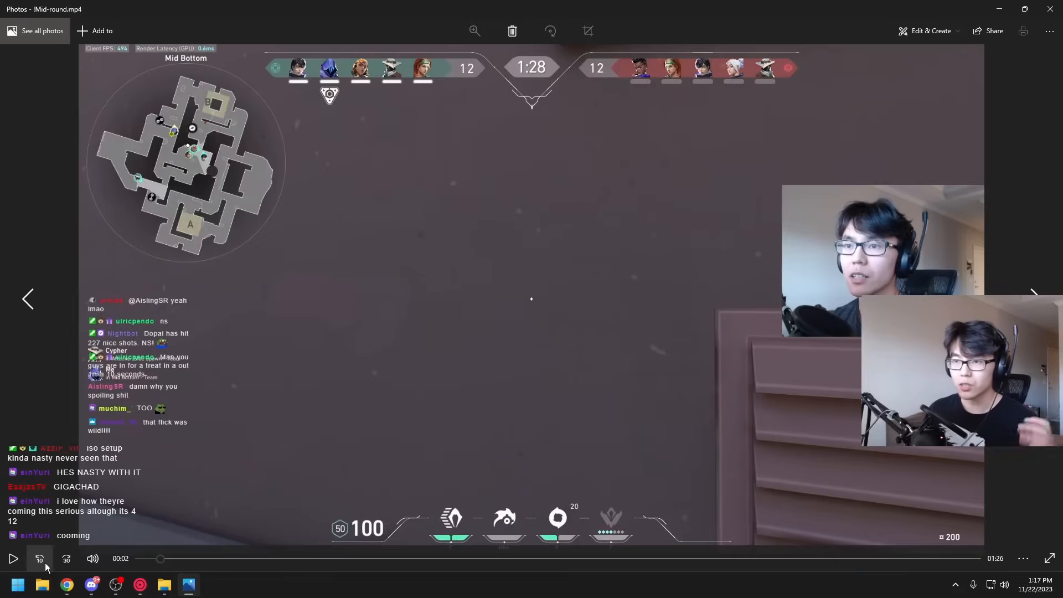
mouse_move(39, 558)
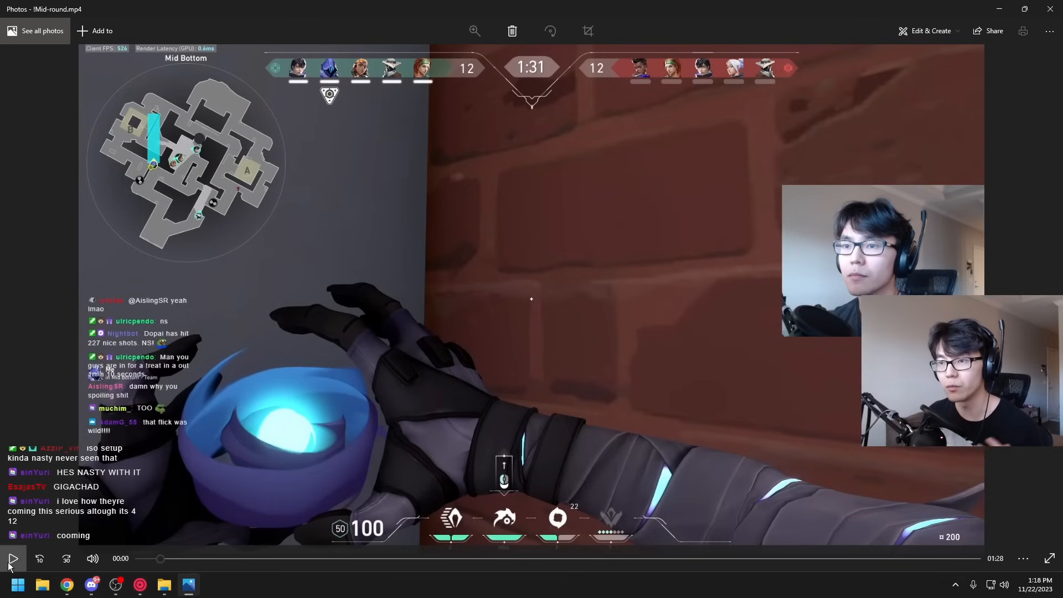
- Play Mid-round.mp4 in Photos up to the A Main fight, about 0:40
left_click(12, 558)
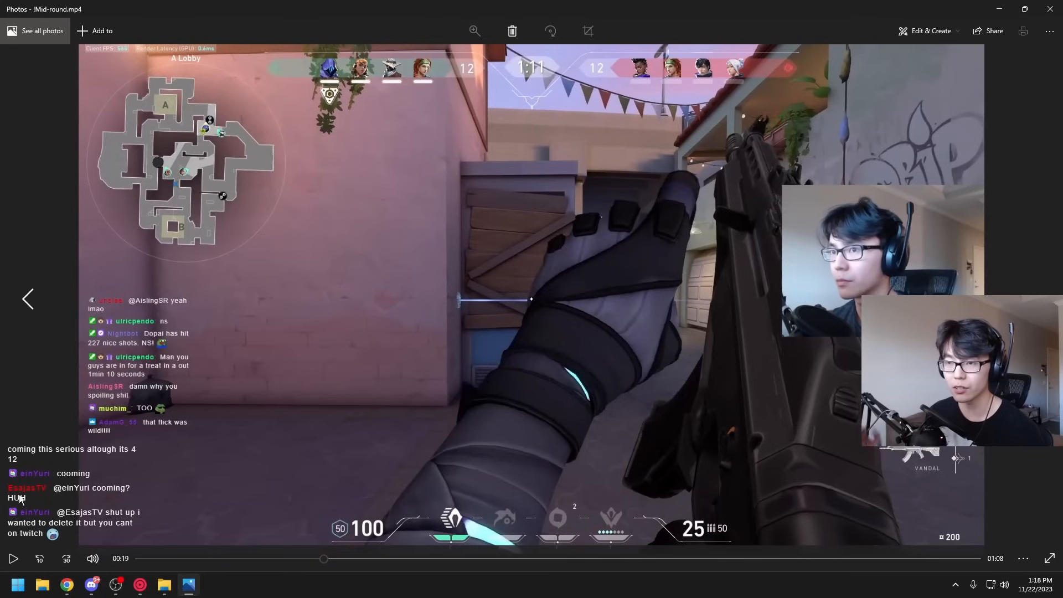
left_click(13, 558)
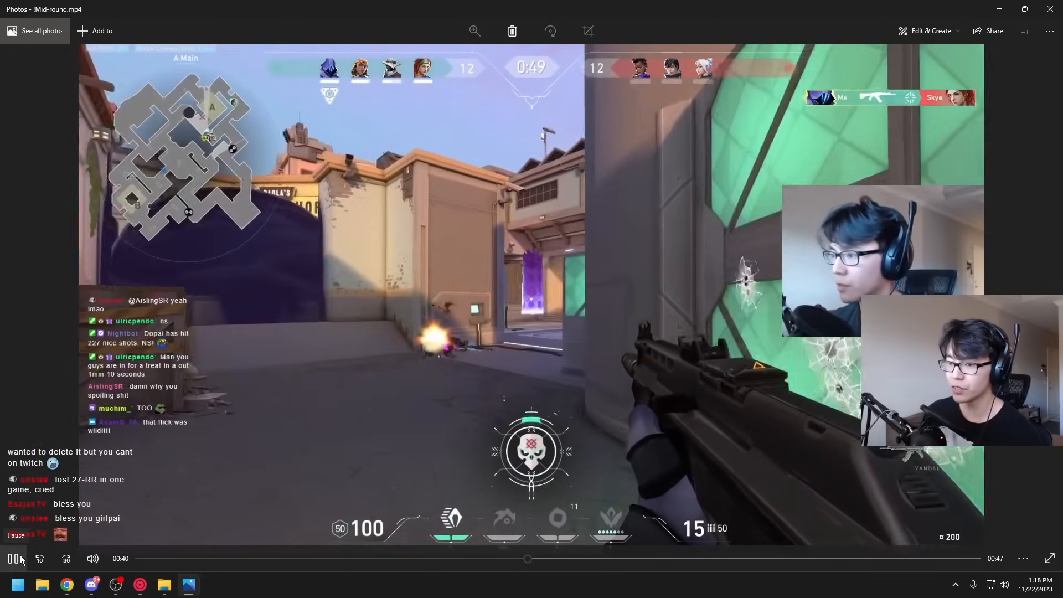
- Pause the Mid-round clip at the A Main kill, then advance to the A-site plant
left_click(12, 559)
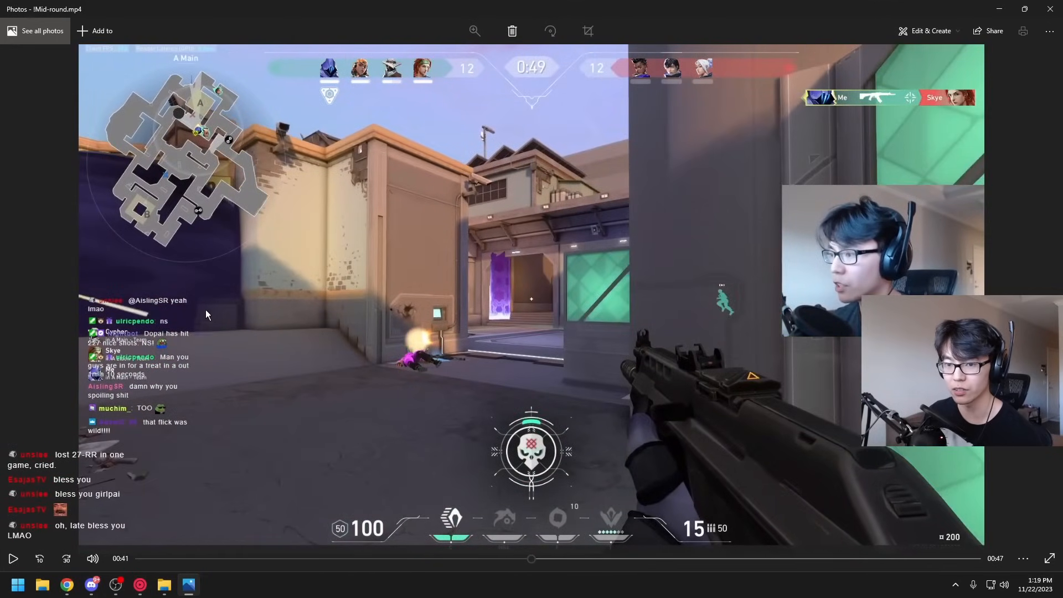
mouse_move(624, 258)
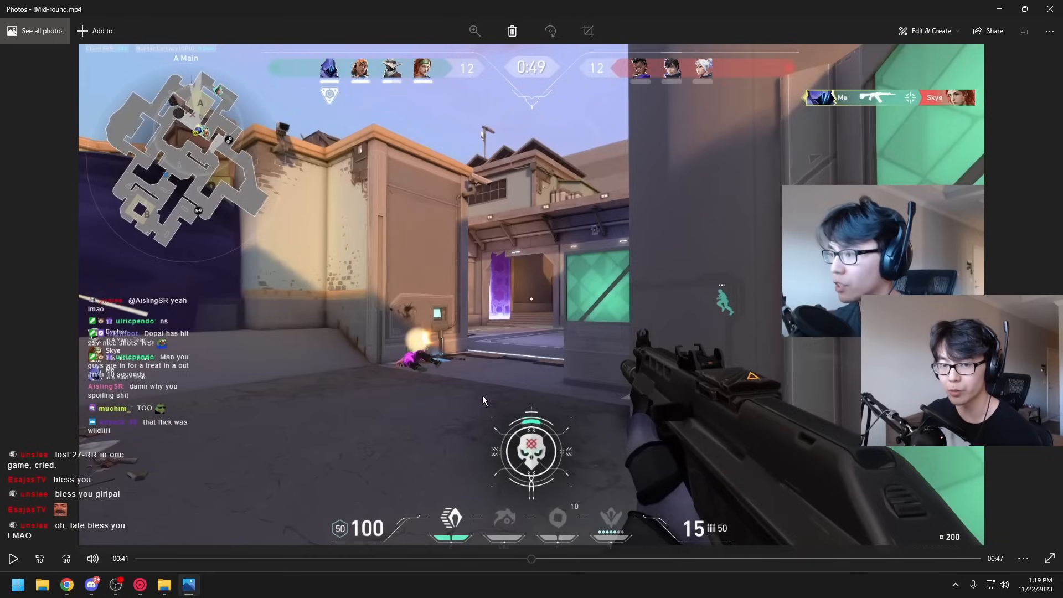
mouse_move(434, 210)
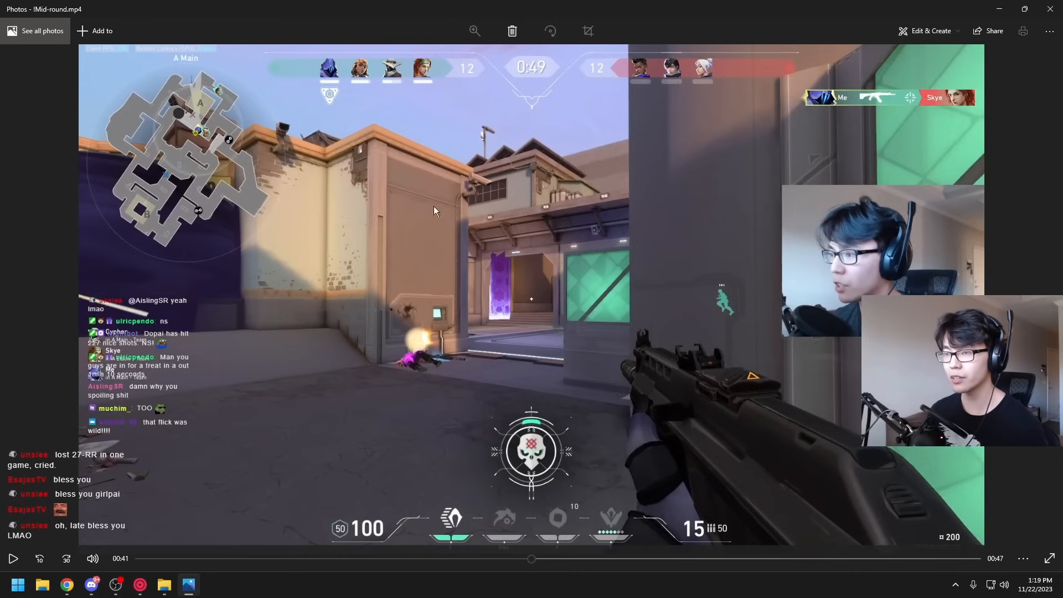
mouse_move(302, 249)
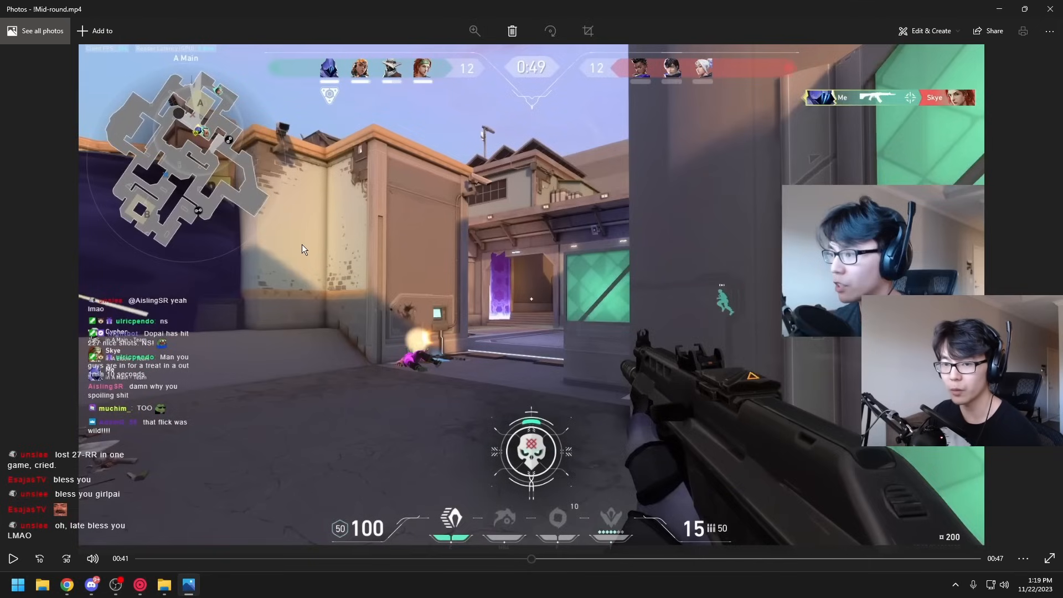
mouse_move(670, 336)
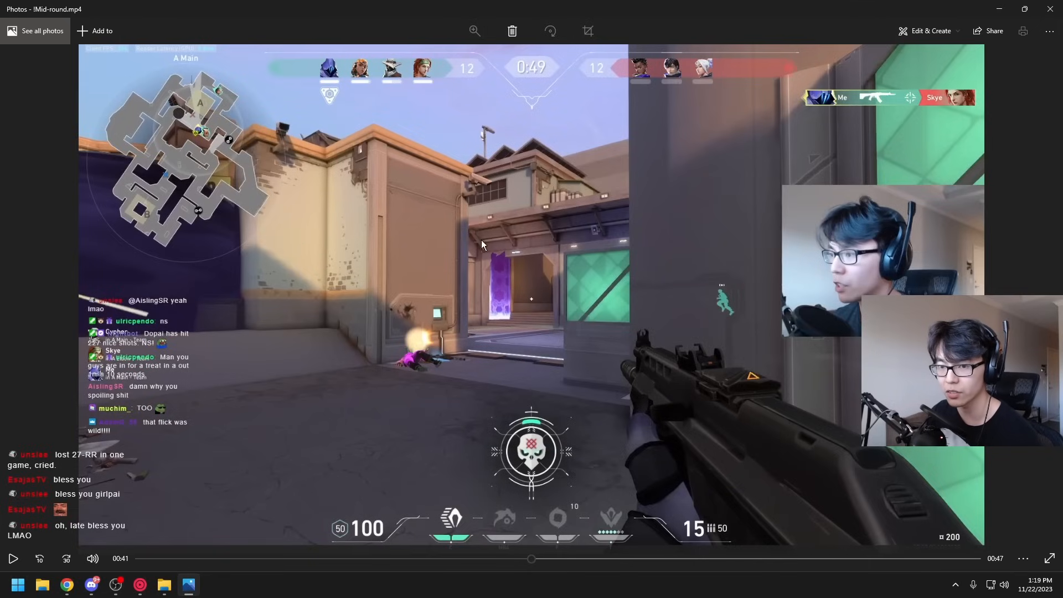
left_click(12, 558)
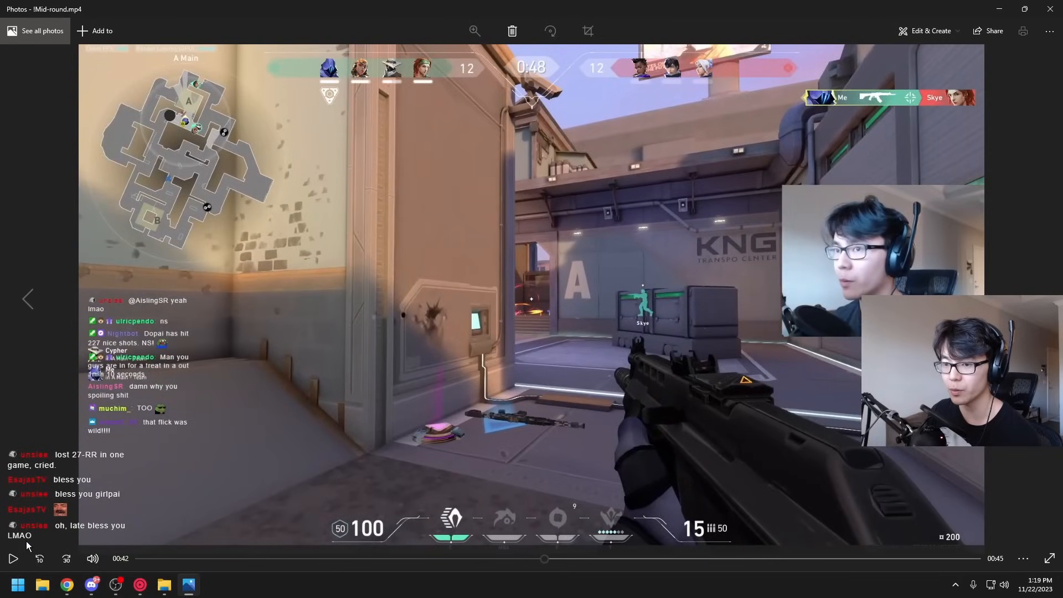
left_click(12, 558)
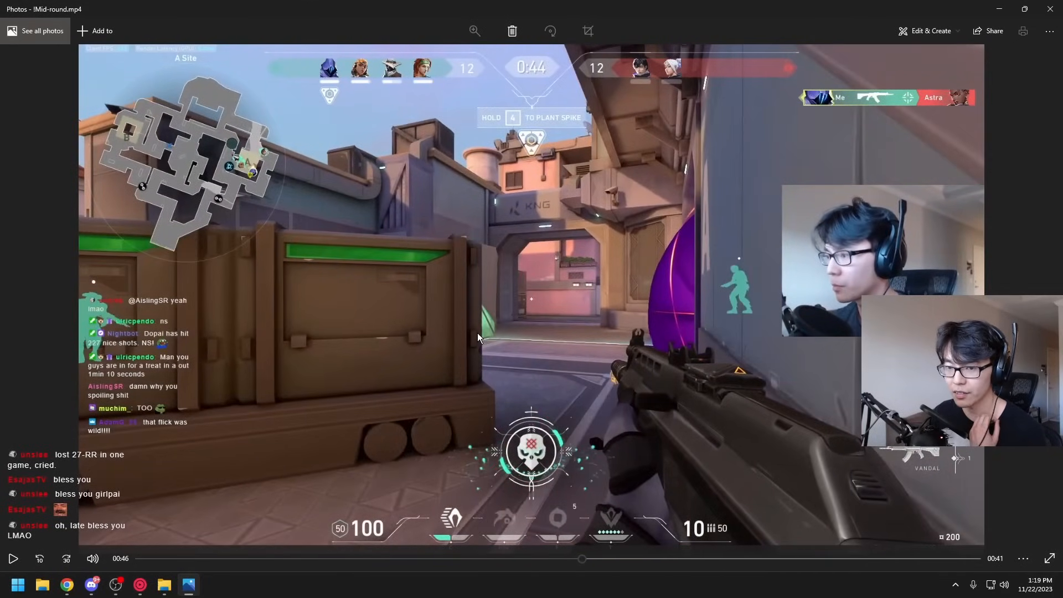
mouse_move(413, 312)
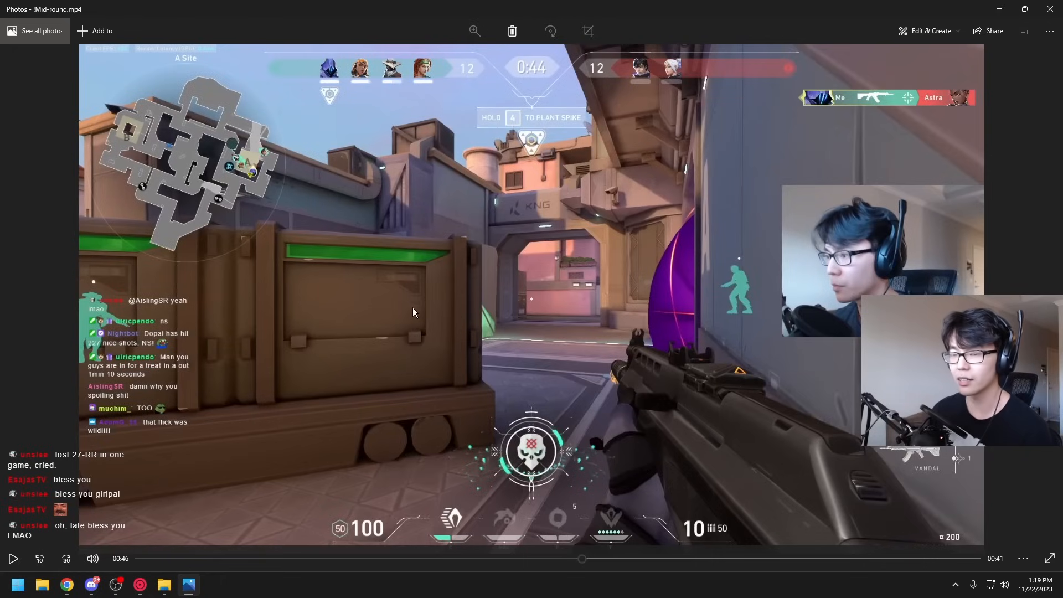
mouse_move(533, 154)
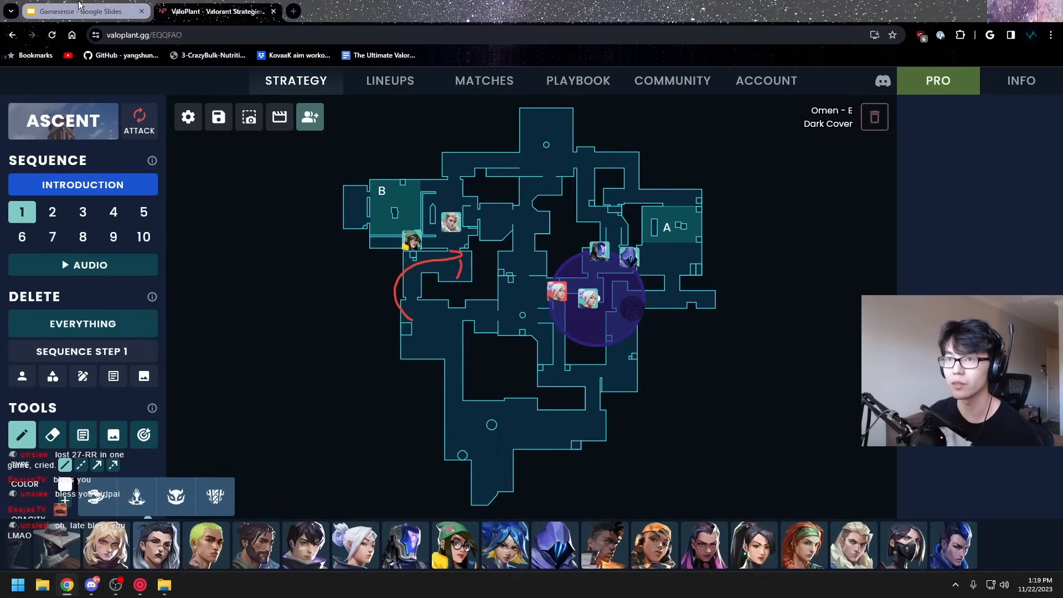
- Highlight the 'Numbers game' bullet on slide 4, then reopen Pre-round.mp4 in Photos
left_click(75, 11)
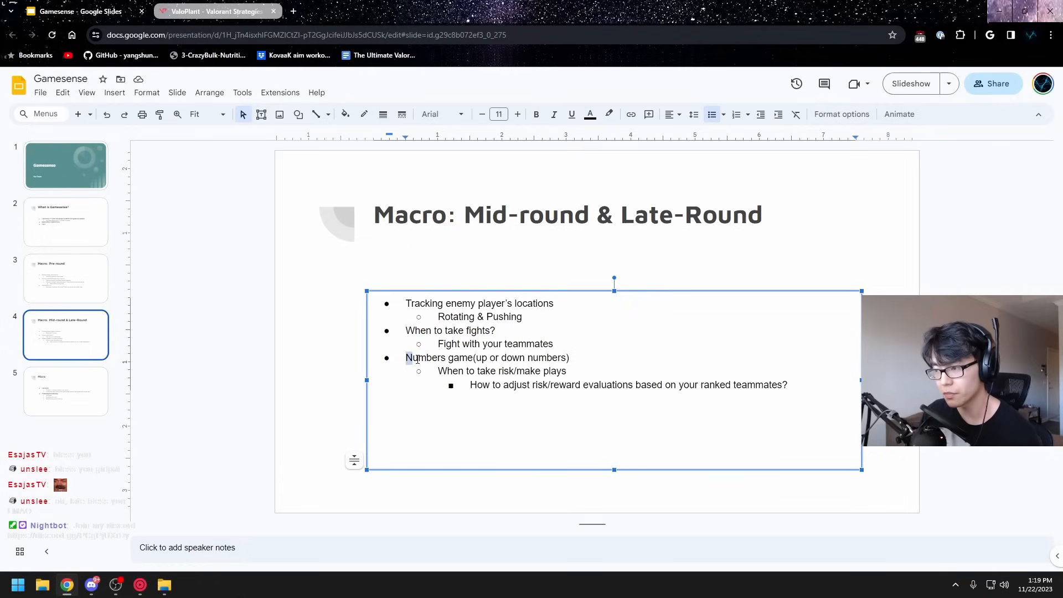
triple_click(486, 358)
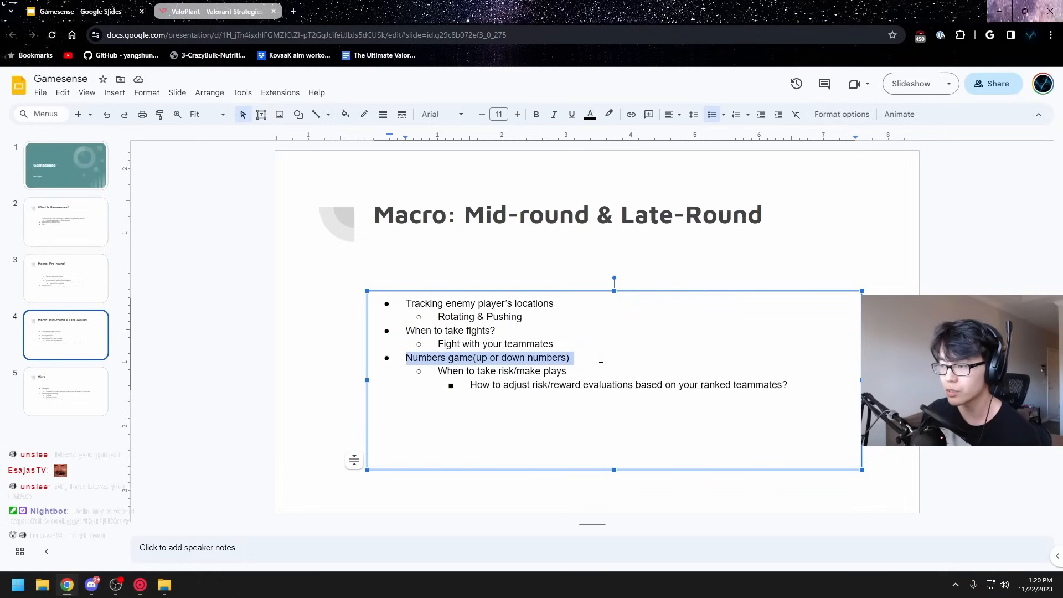
left_click(624, 319)
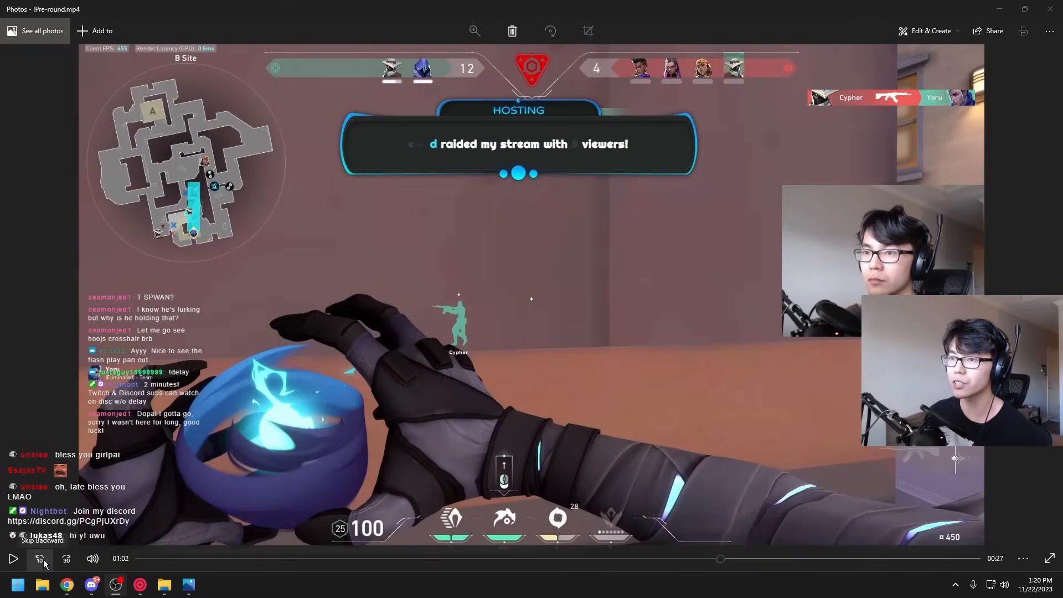
- Rewind the Pre-round clip to 00:42 and replay it to about 01:15
left_click(39, 558)
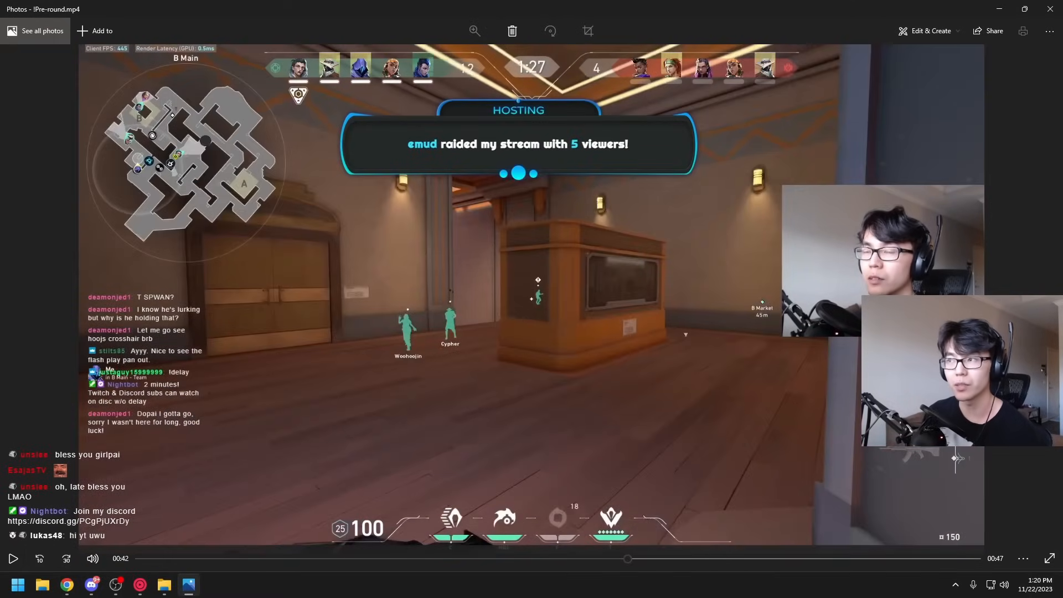
left_click(66, 558)
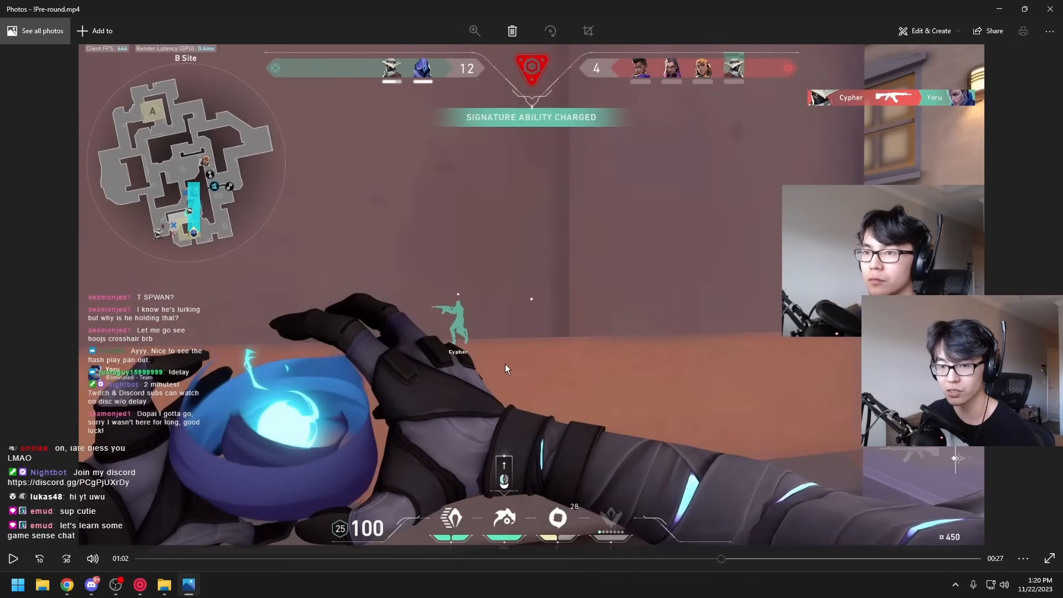
mouse_move(58, 546)
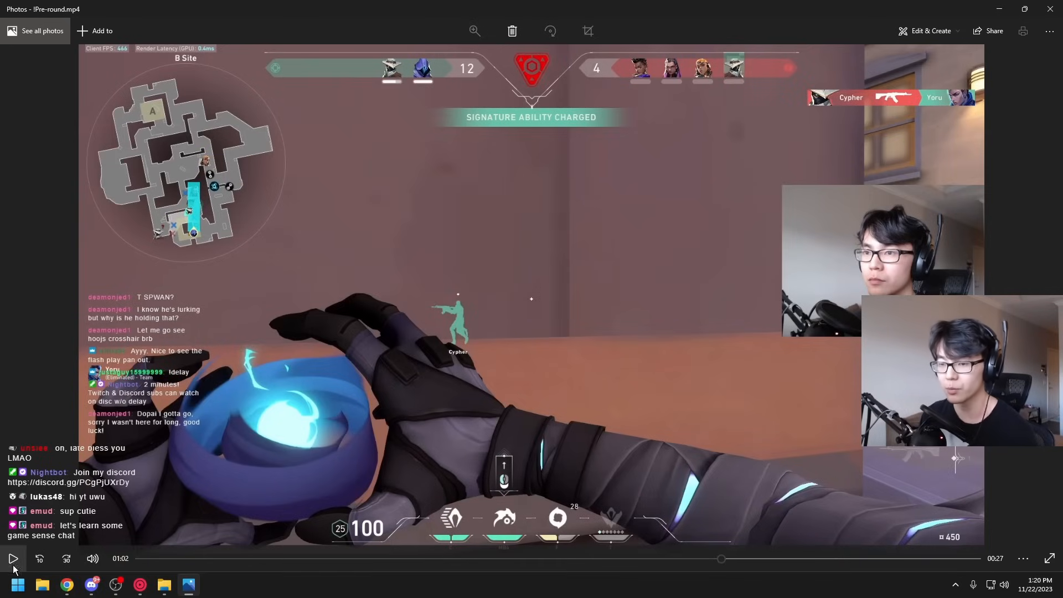
left_click(13, 559)
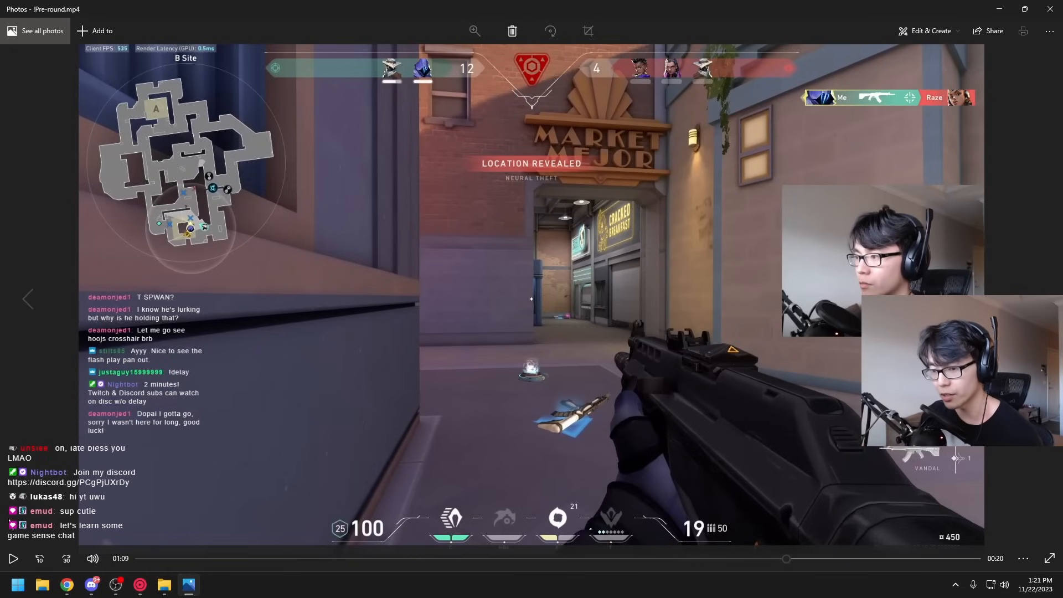
left_click(12, 558)
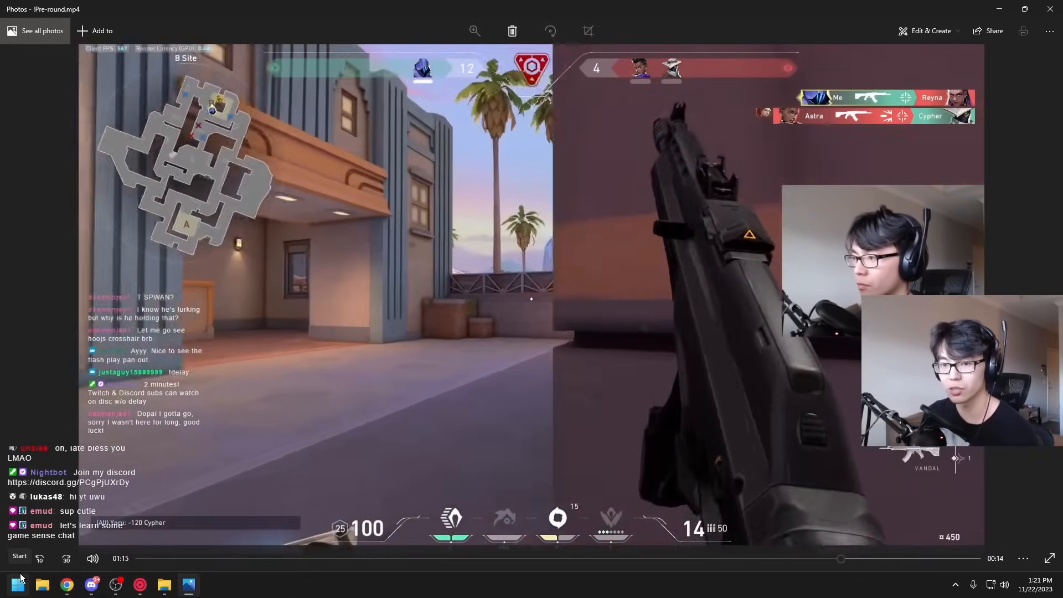
left_click(40, 558)
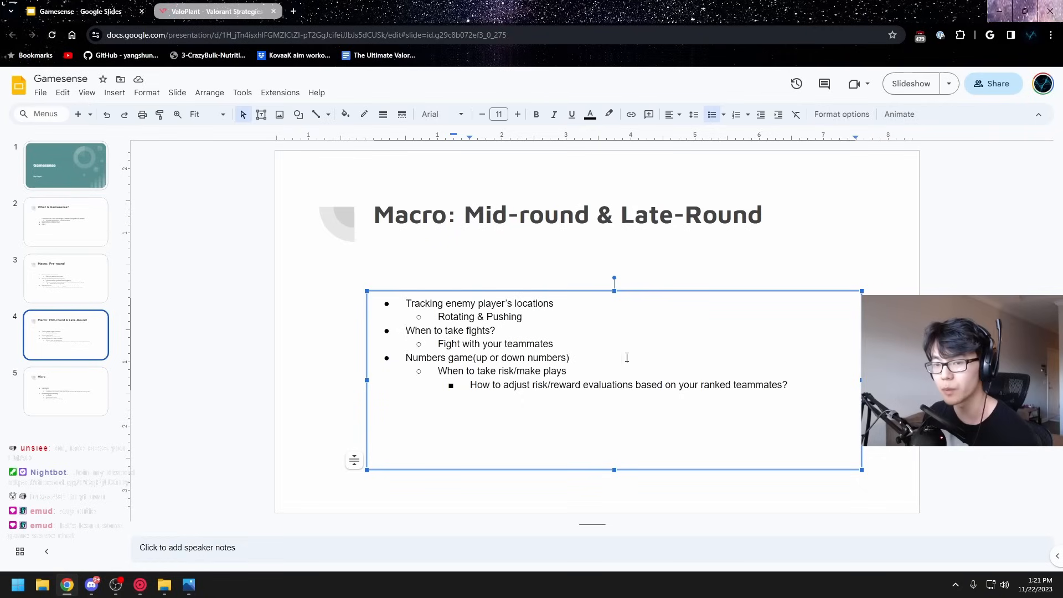
mouse_move(686, 248)
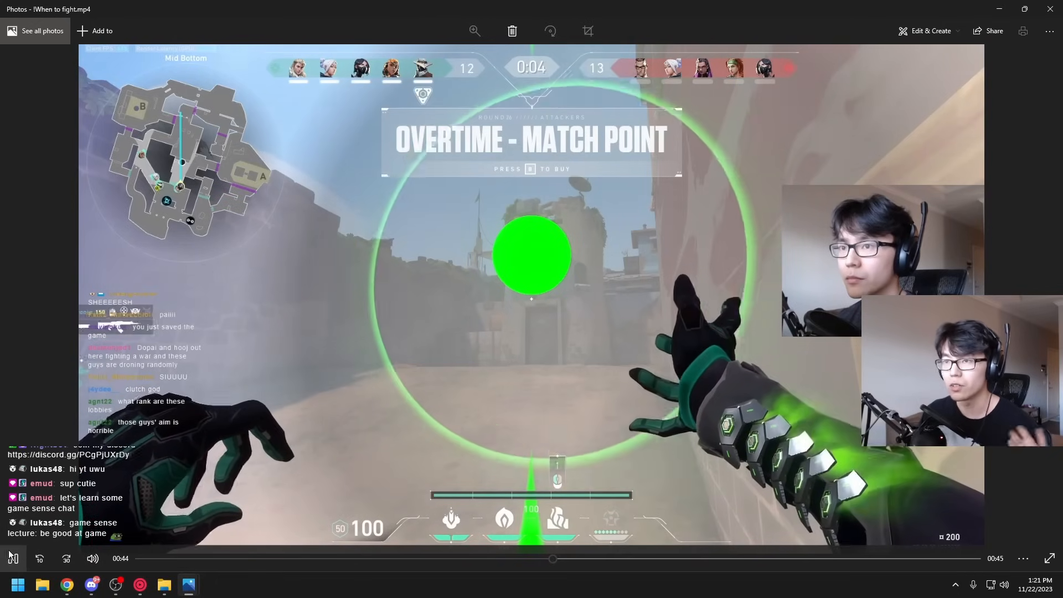
- Play When to fight.mp4 in Photos to about 0:50
left_click(12, 558)
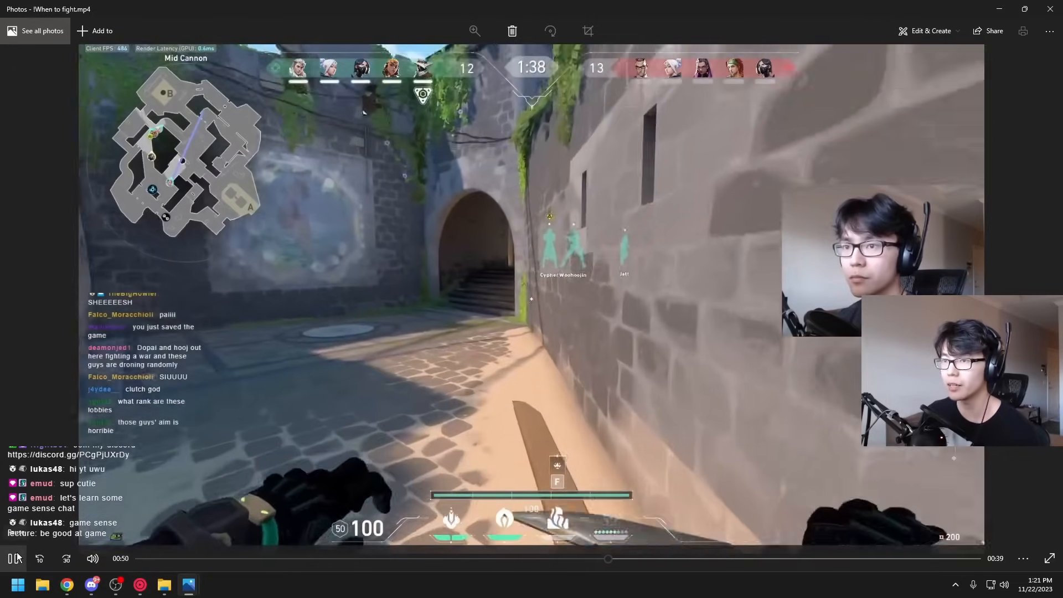
- Pause When to fight at the spike carrier kill, play to the B-site plant, then show the Micro slide
left_click(12, 558)
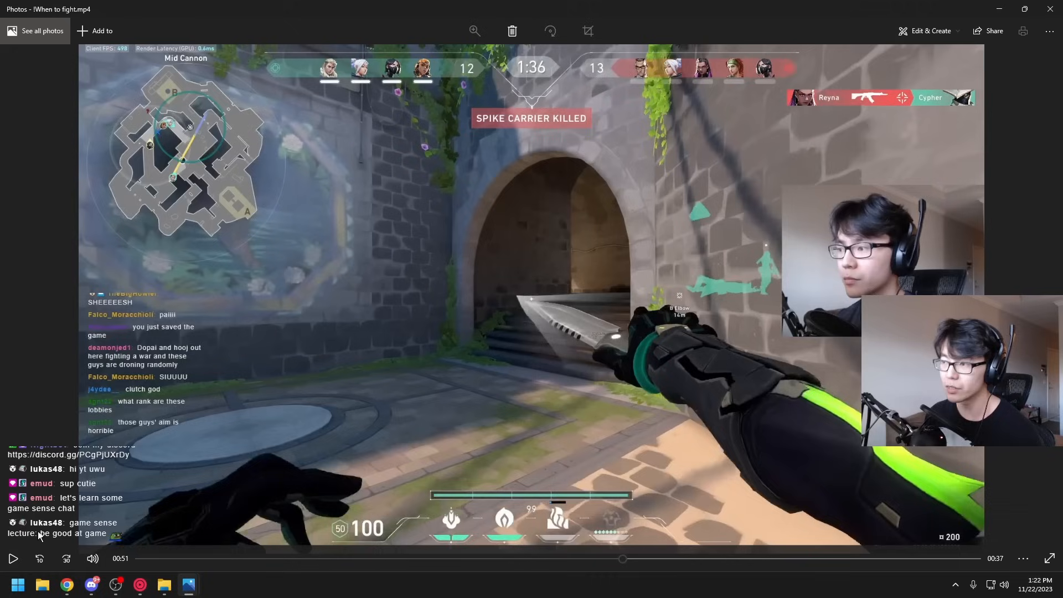
mouse_move(12, 558)
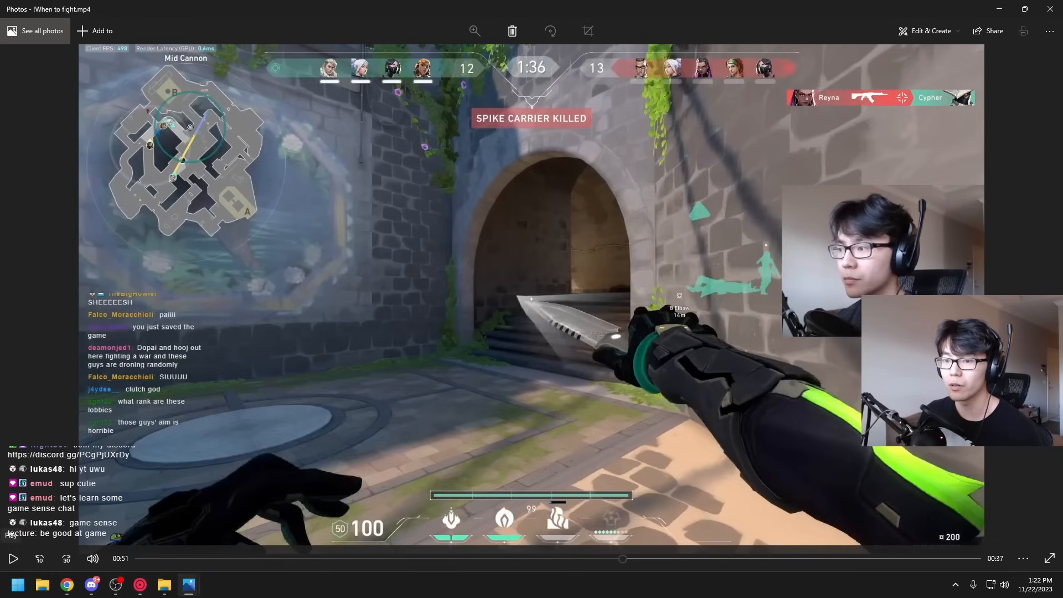
left_click(12, 558)
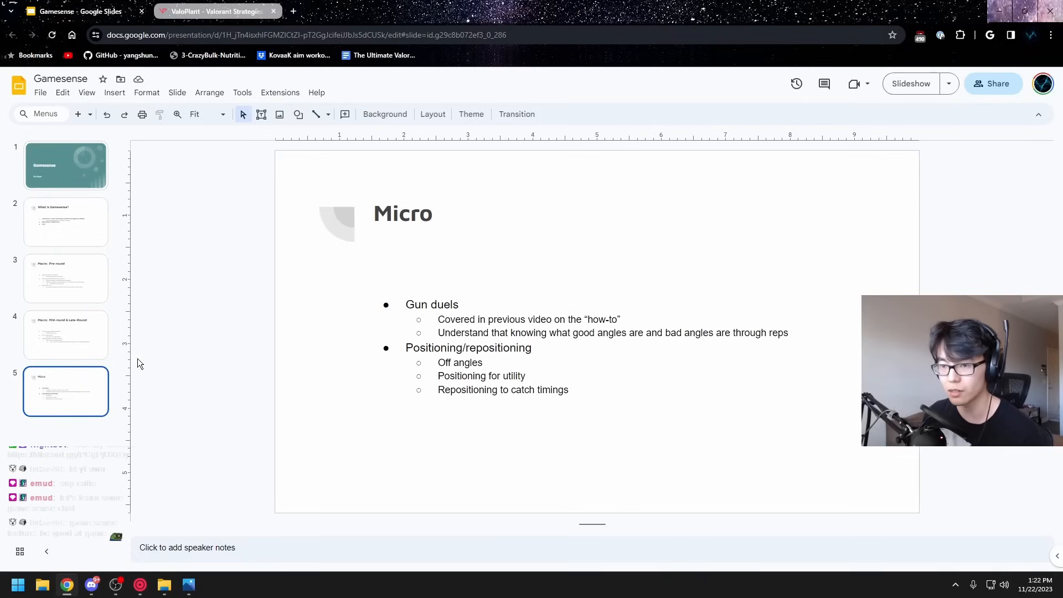
left_click(65, 334)
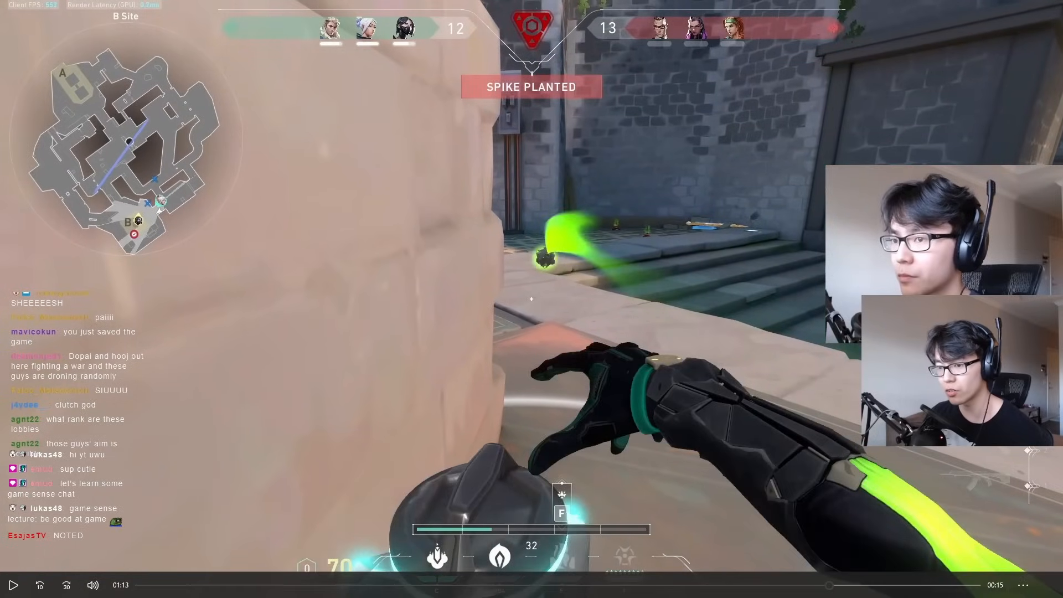
- Play the B Site spike-plant clip full screen in Photos
left_click(12, 585)
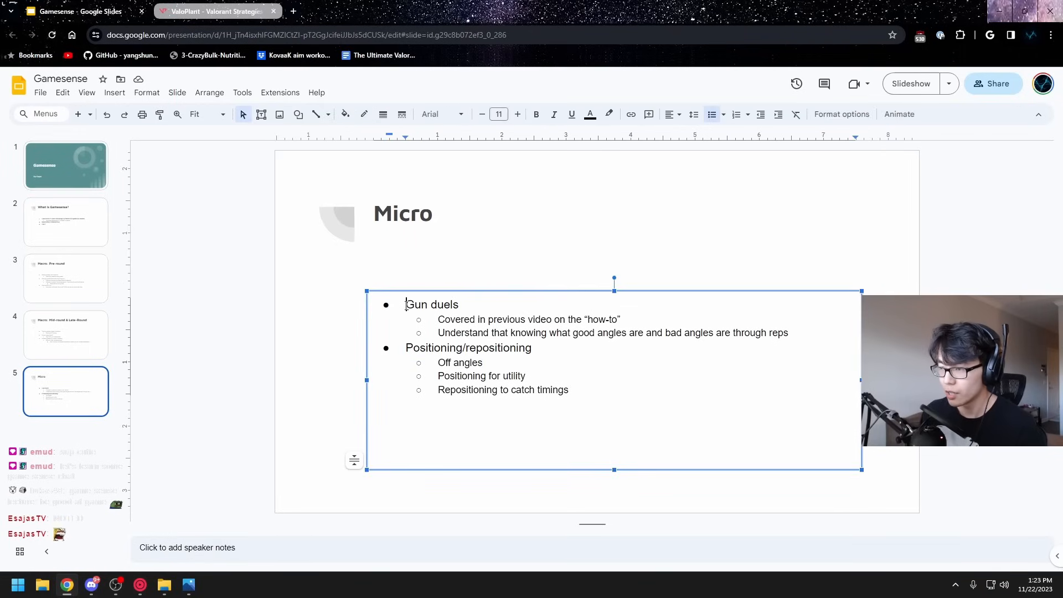
- Return to the What is Gamesense? slide and select its Clip 1 bullet
left_click_drag(406, 304, 788, 332)
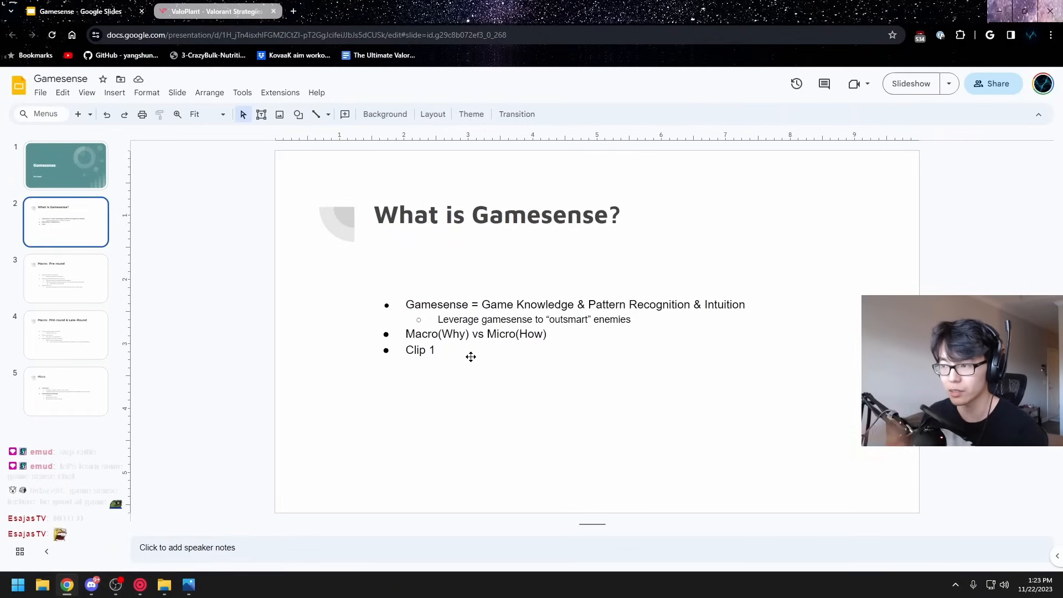
left_click(910, 84)
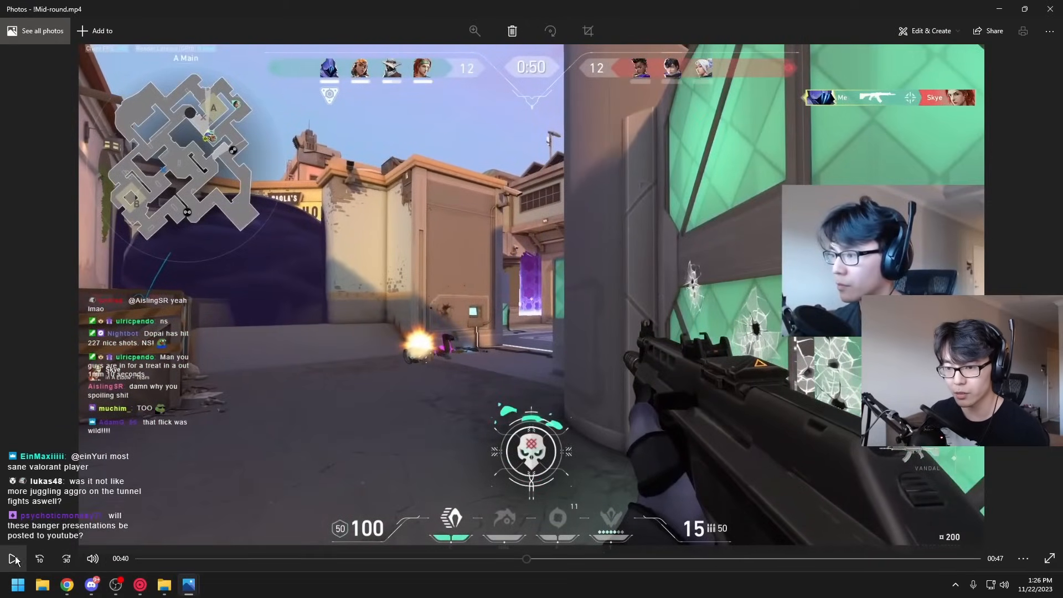
- Play the Mid-round clip in bursts, pausing on the spike plant and A Site retake
left_click(13, 558)
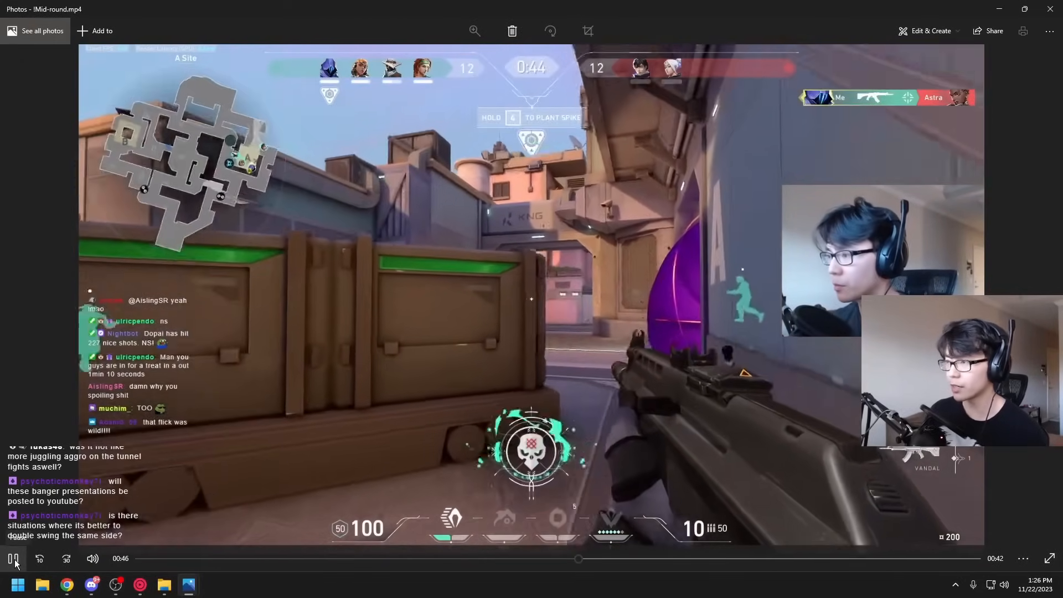
left_click(14, 558)
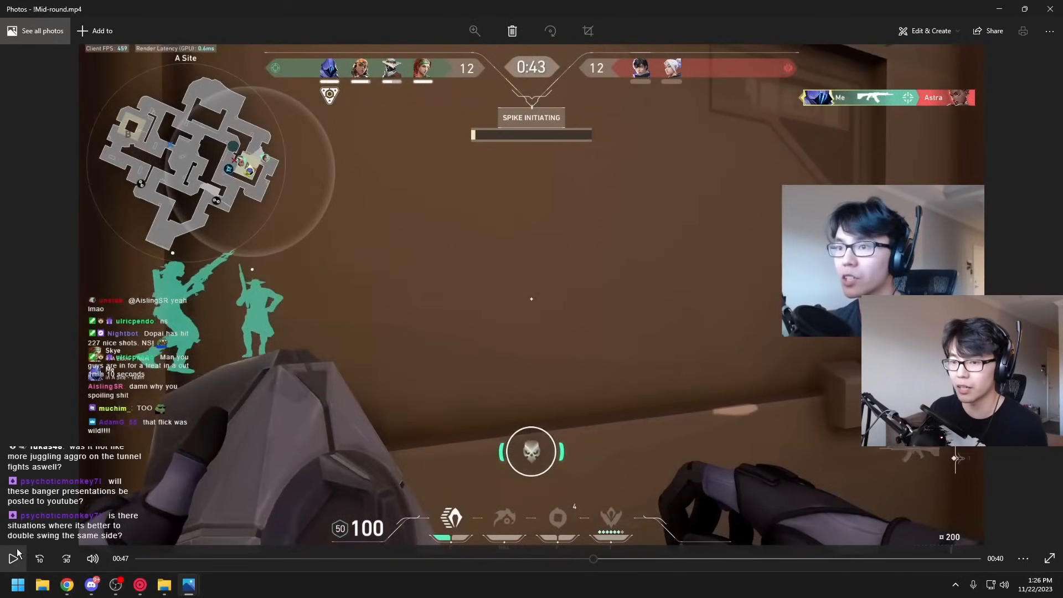
left_click(12, 558)
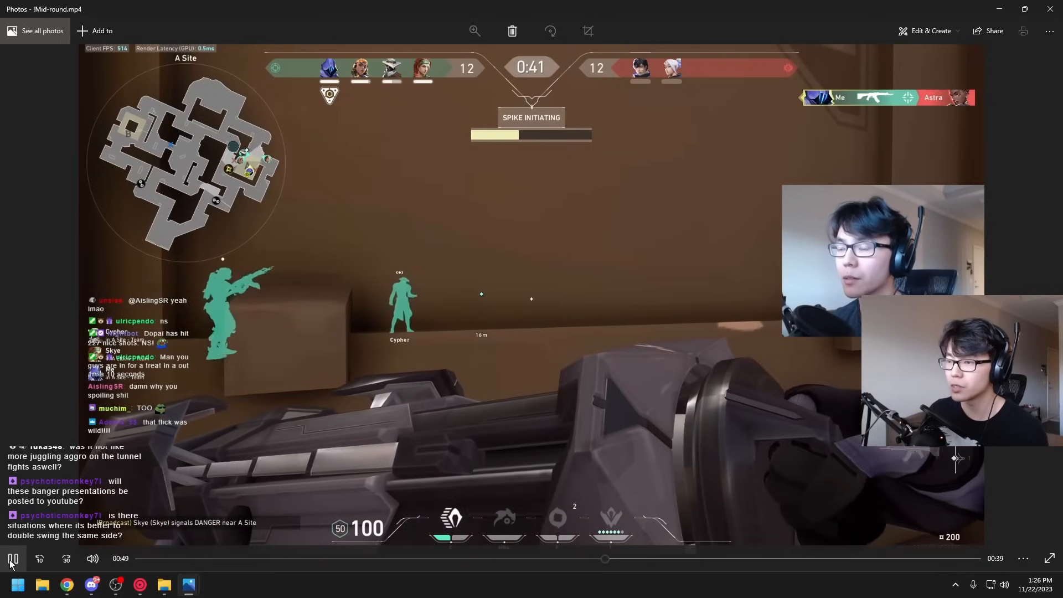
left_click(12, 559)
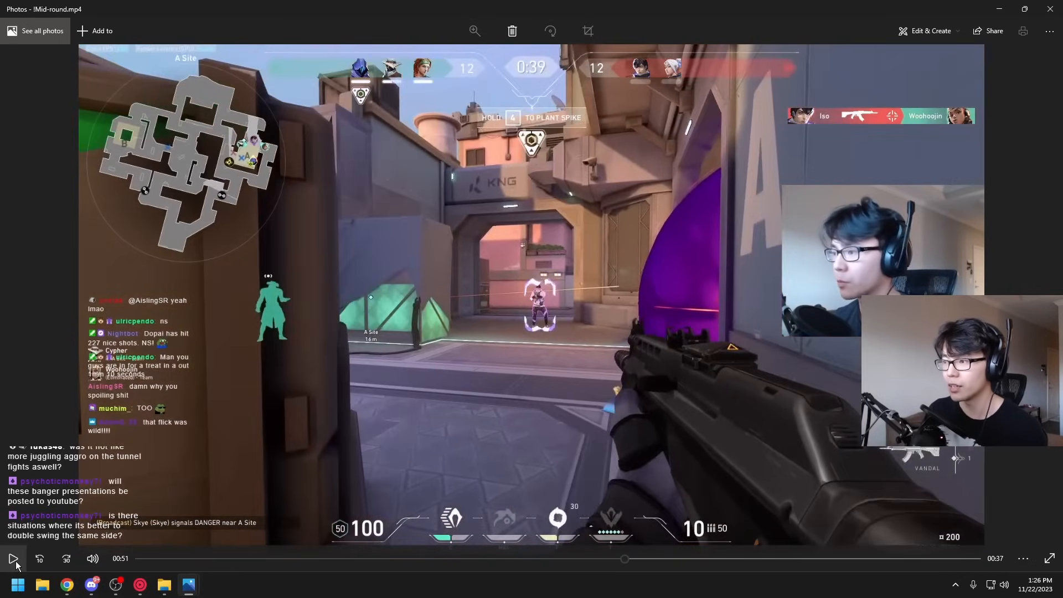
left_click(12, 559)
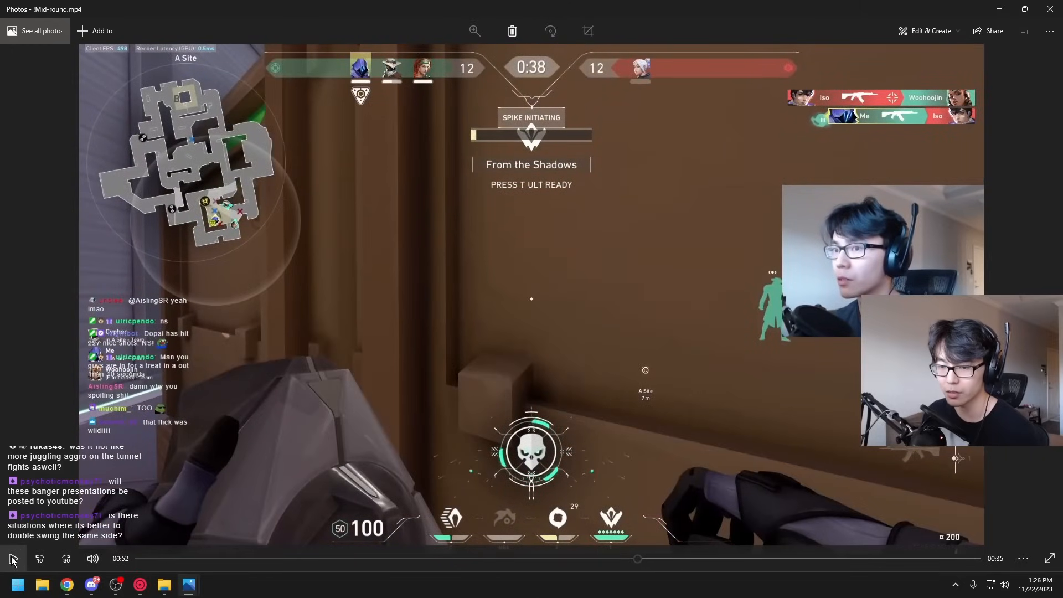
left_click(12, 559)
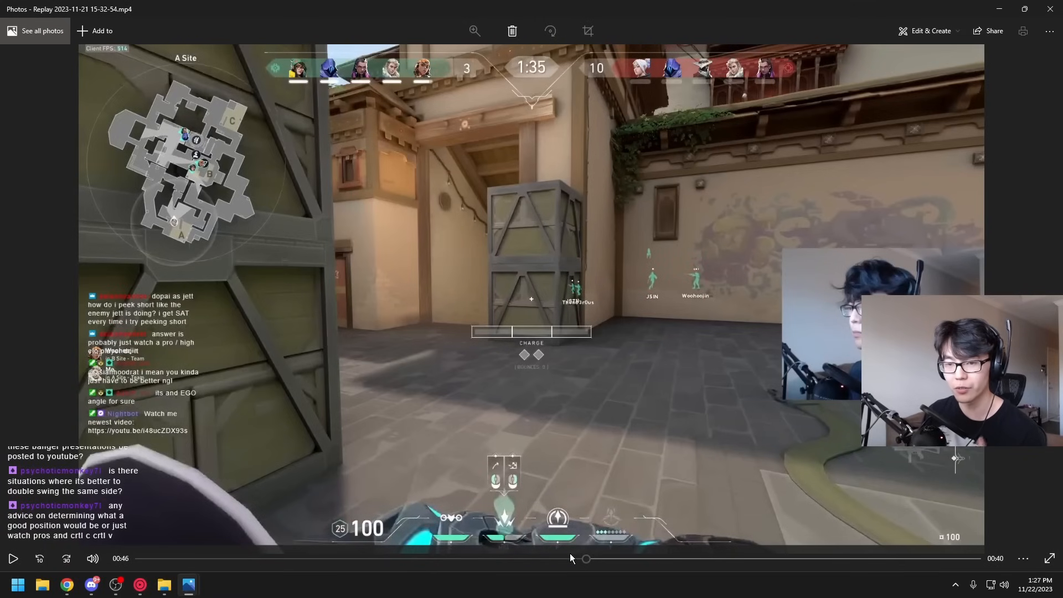
- Rewind the A Site replay to about 0:42, then play and pause near 0:46 and 0:49
left_click_drag(586, 558, 550, 558)
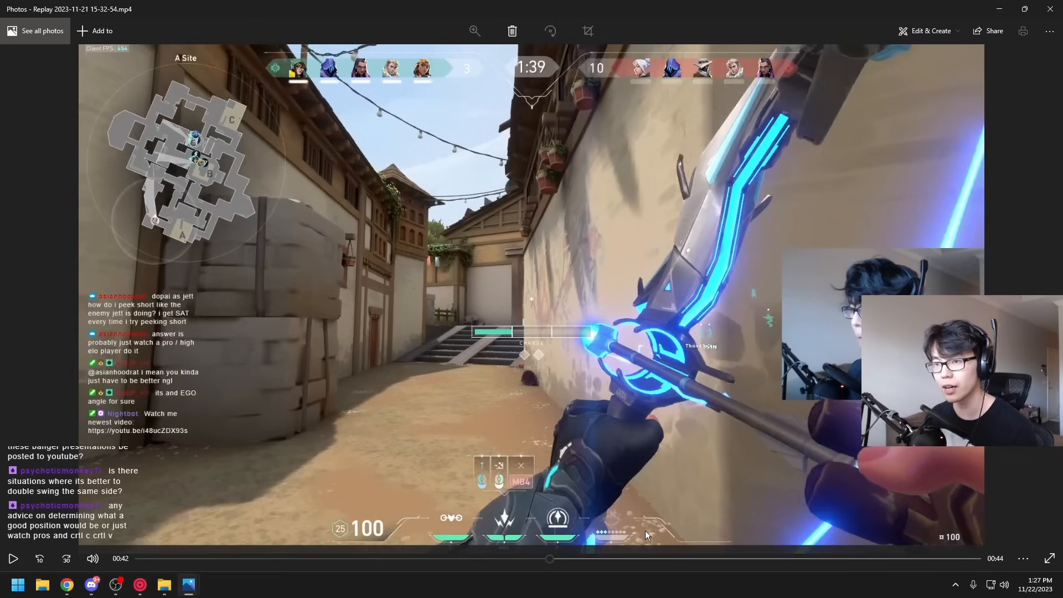
left_click(12, 558)
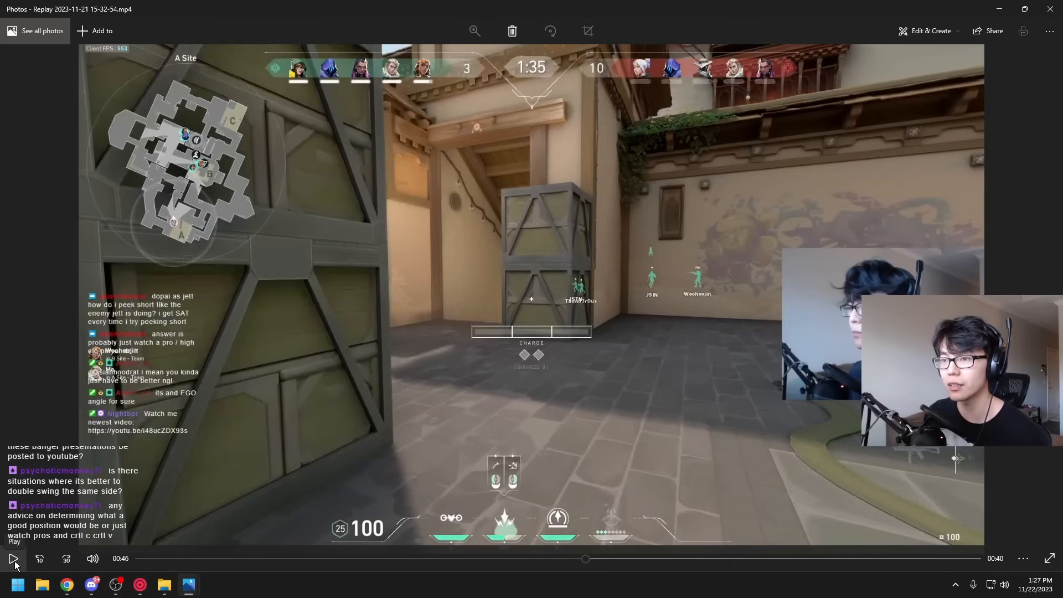
left_click(12, 558)
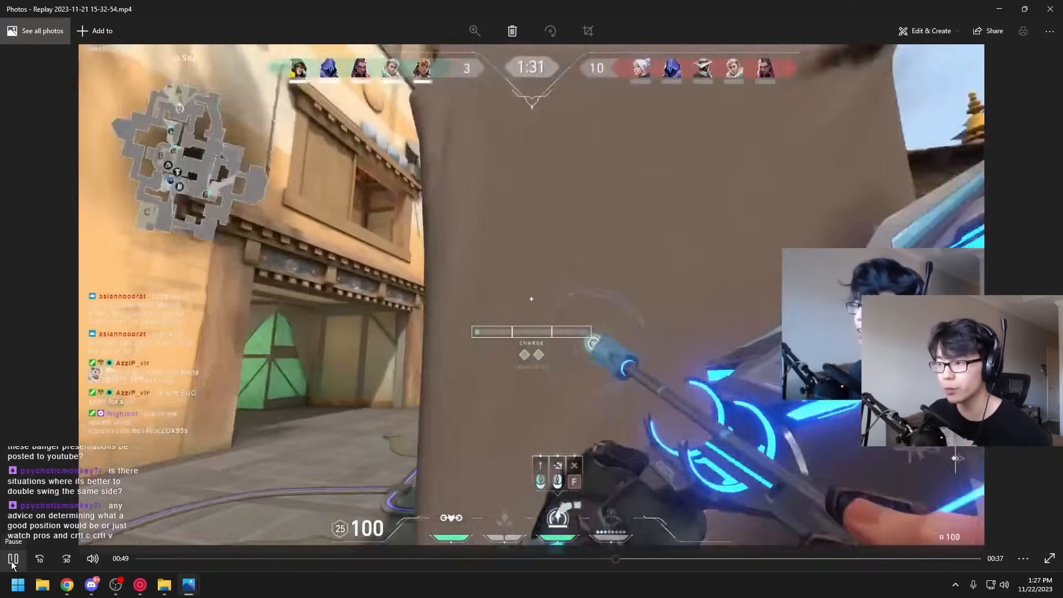
left_click(12, 559)
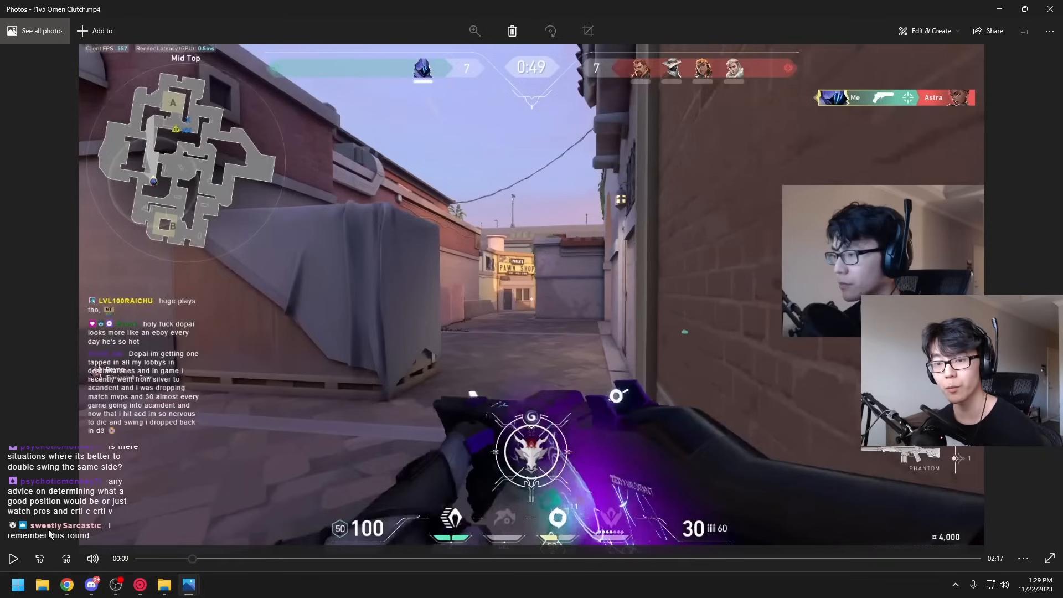
mouse_move(91, 532)
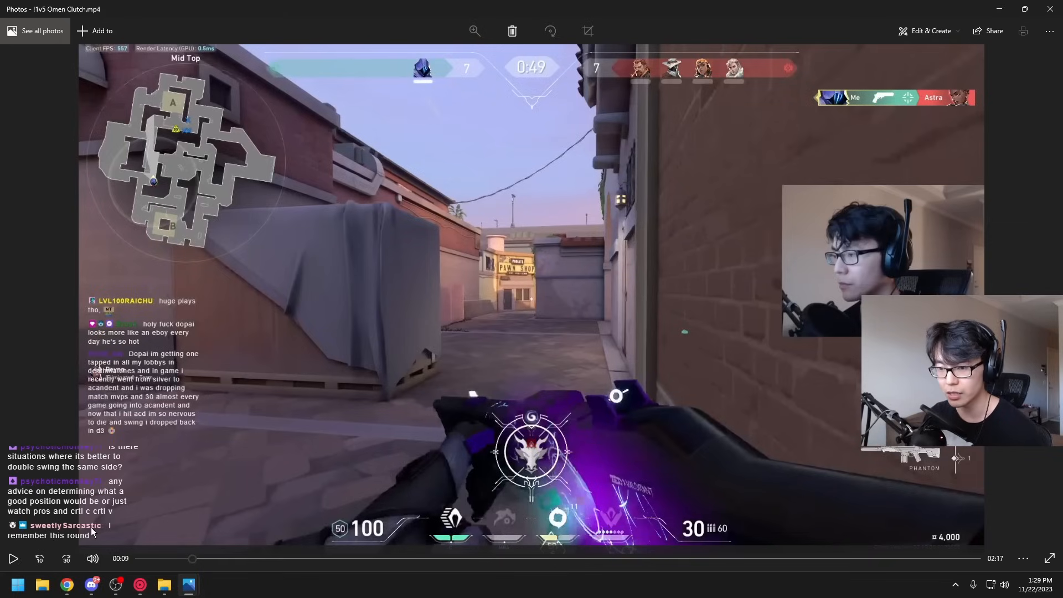
- Play the 1v5 Omen Clutch clip in bursts from 0:09 until it pauses at 0:43
left_click(12, 558)
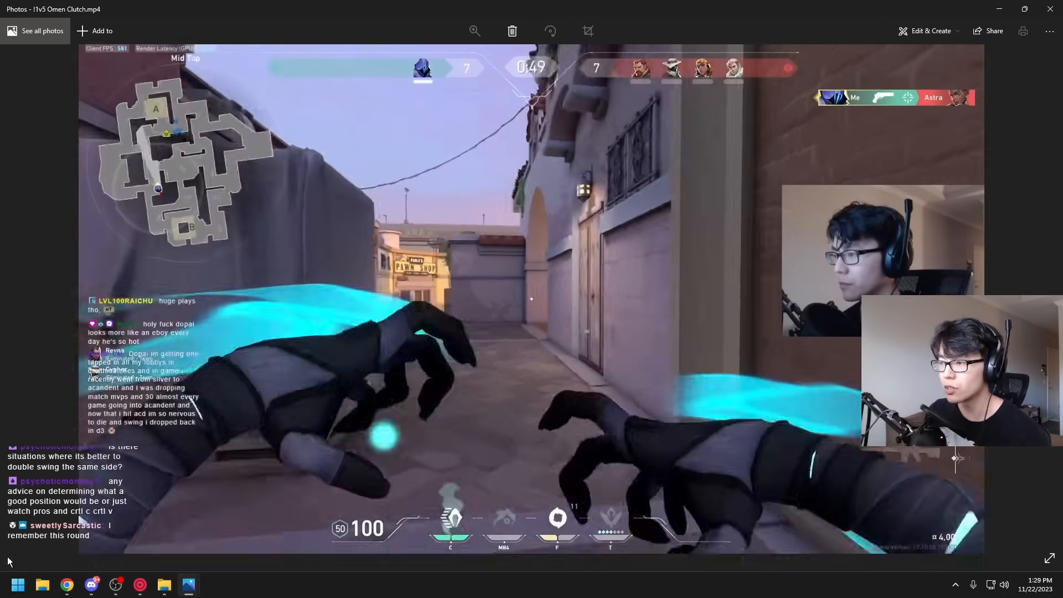
left_click(12, 558)
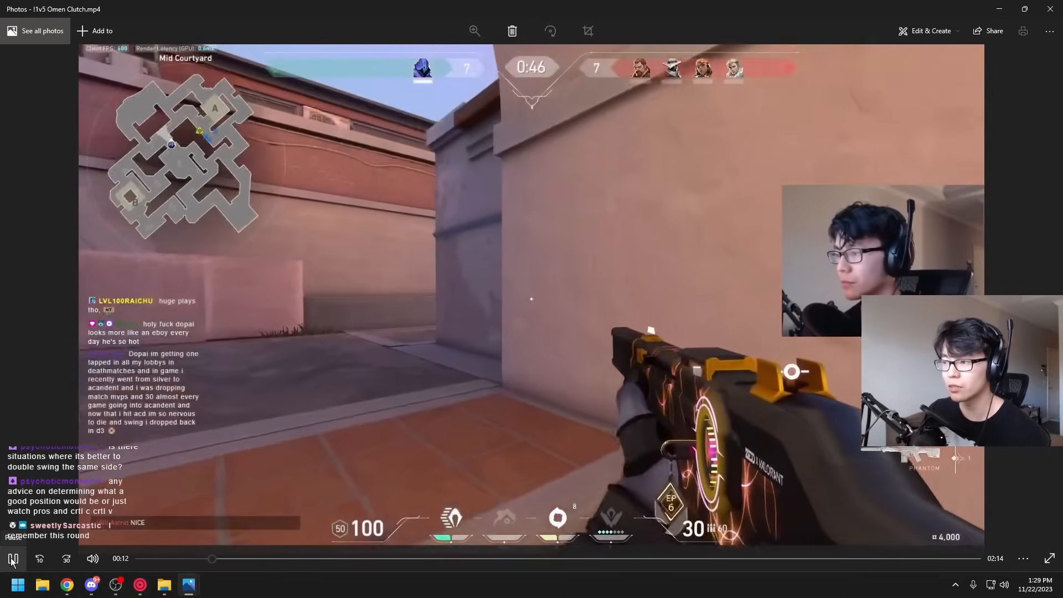
left_click(12, 558)
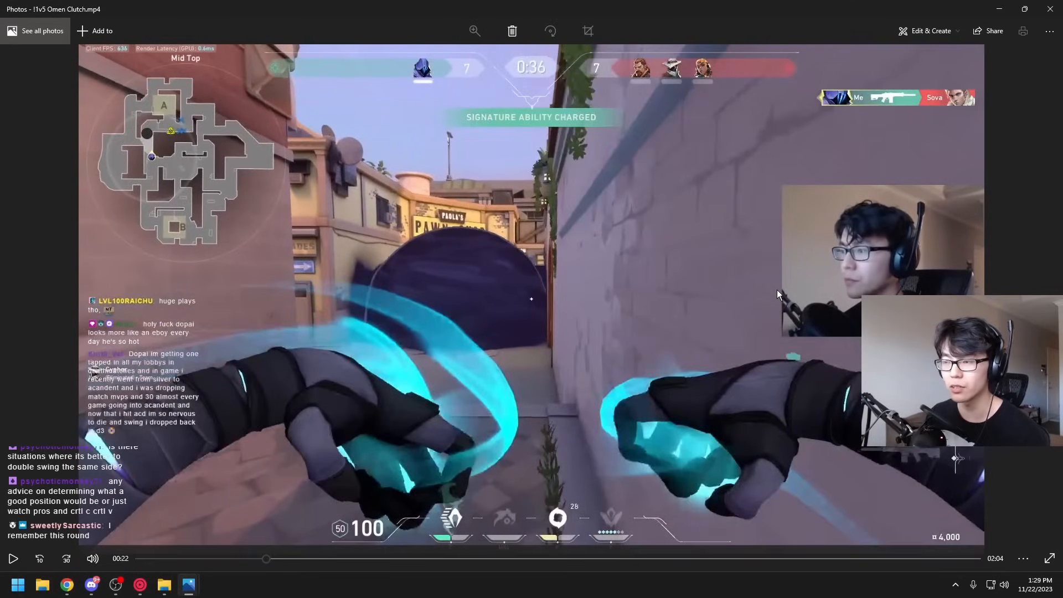
left_click(12, 558)
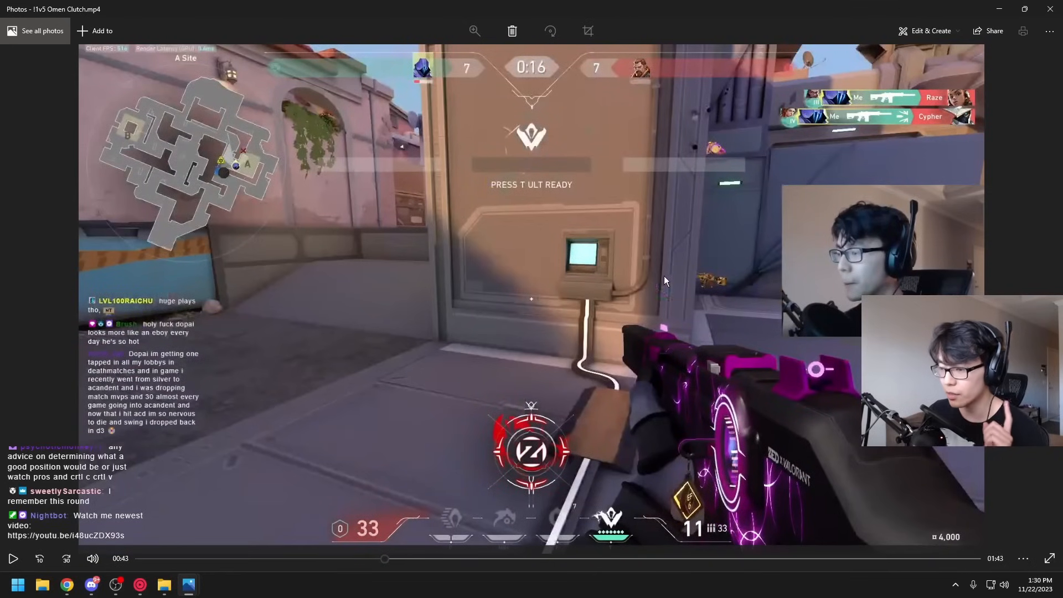
mouse_move(365, 561)
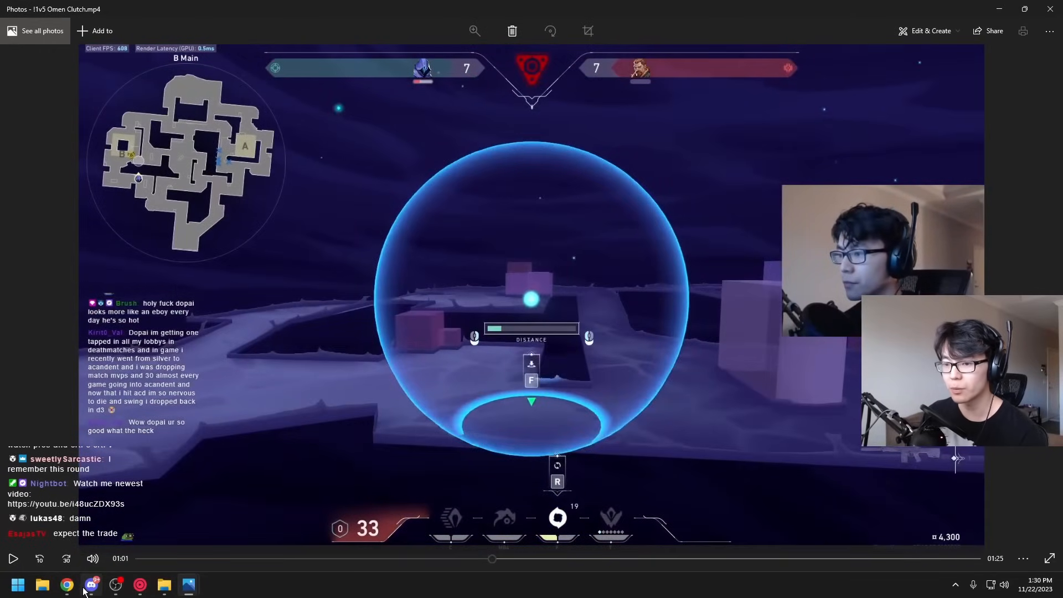
- Resume the Omen clutch clip at B Main and pause it around 1:04
left_click(67, 584)
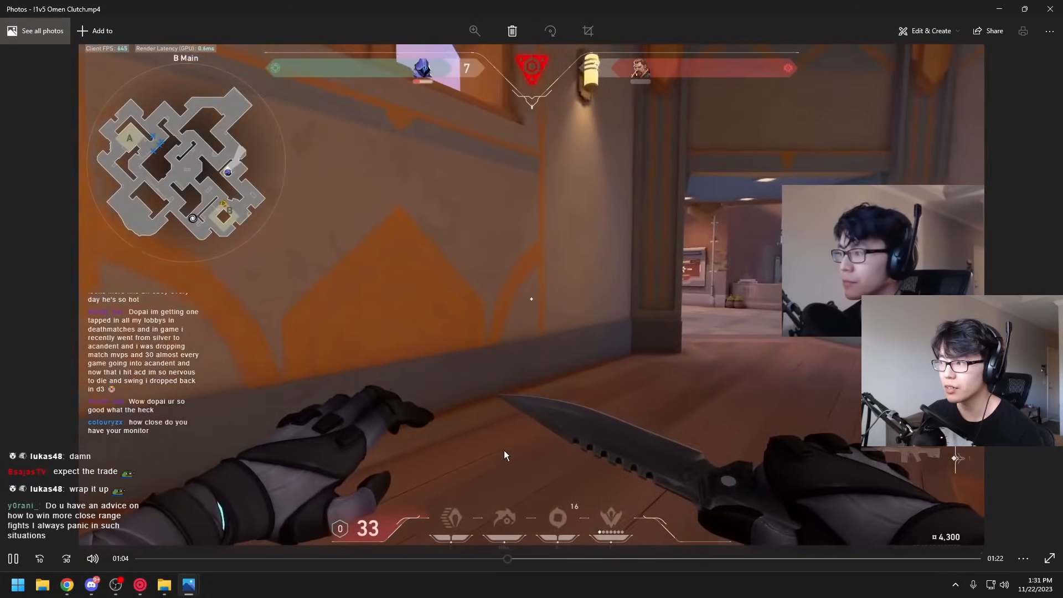
left_click(13, 558)
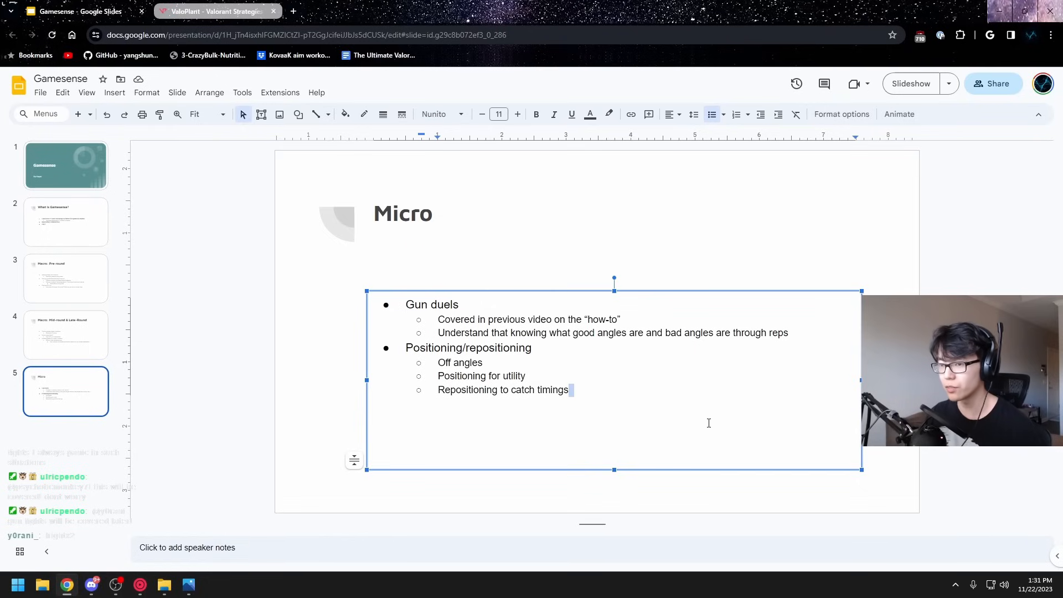
- View the Micro slide's bullets, then switch to the ValoPlant Haven map tab
left_click(65, 278)
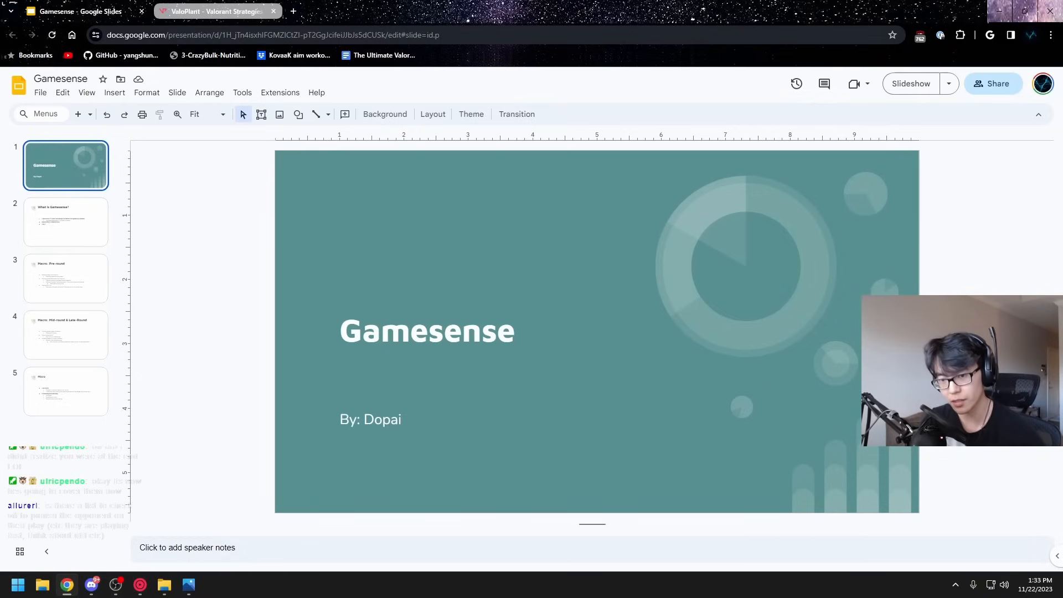
left_click(217, 11)
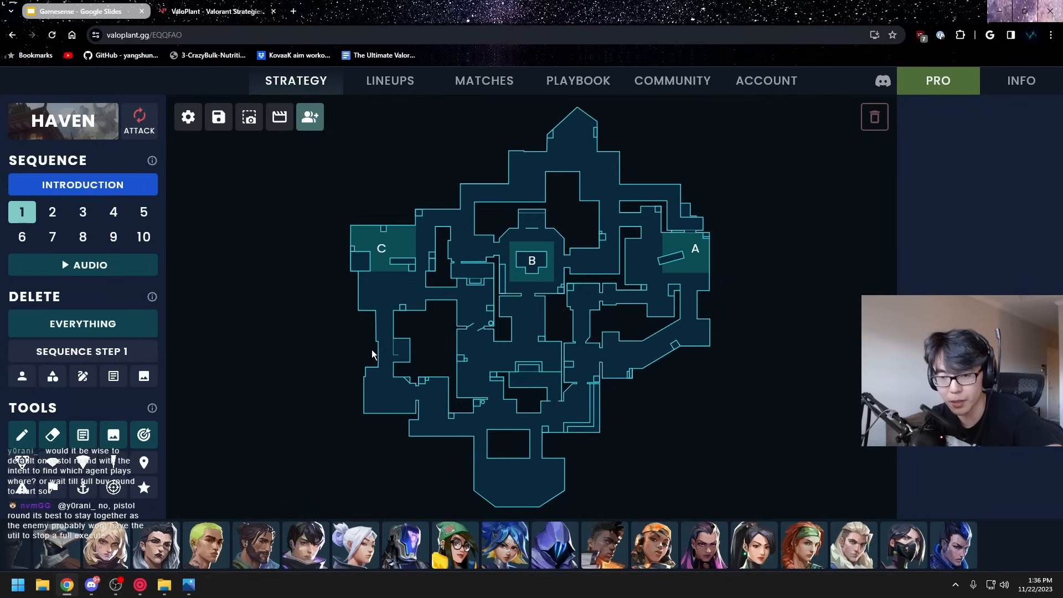
- Return to the Gamesense deck's title slide, then bring up the 15-25-05 replay clip
left_click(76, 11)
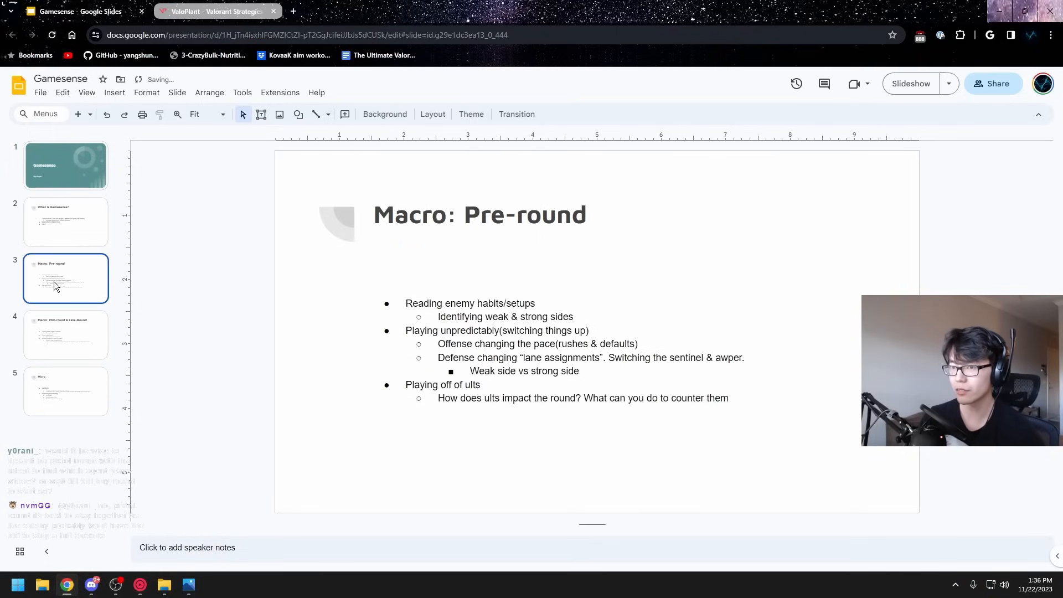
mouse_move(61, 230)
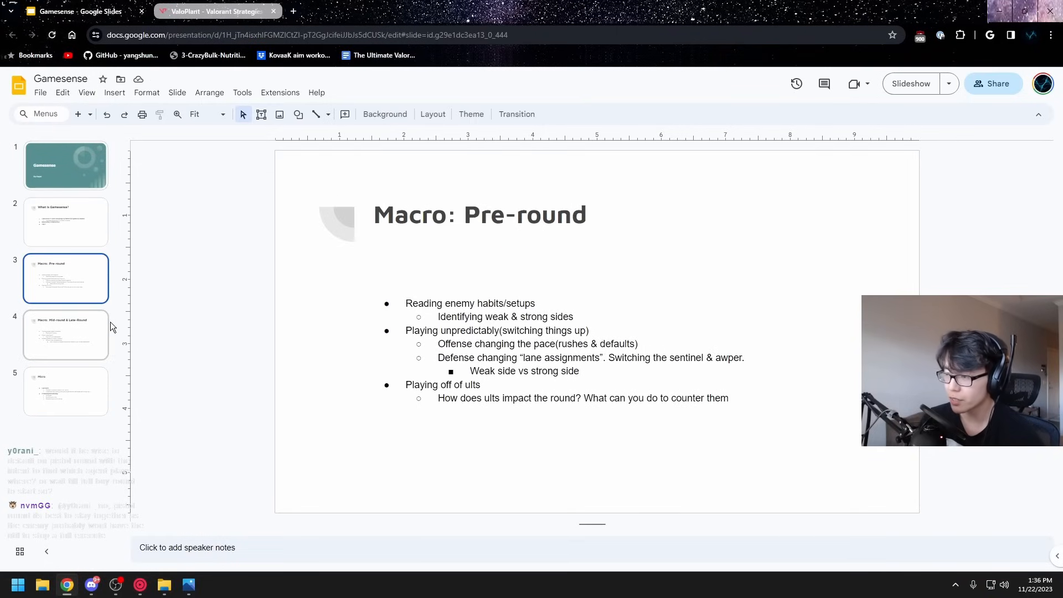
mouse_move(73, 257)
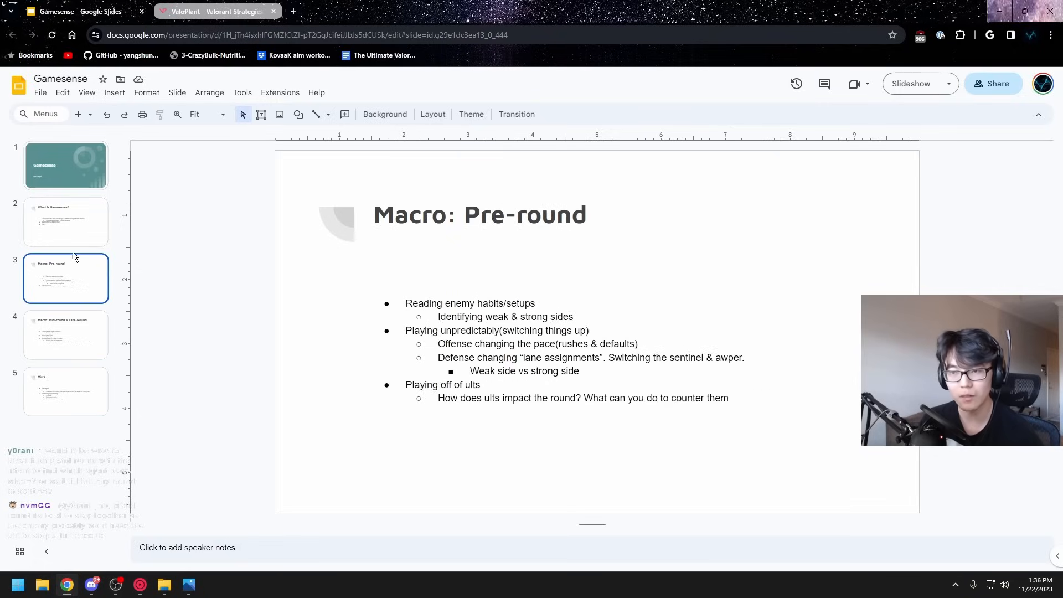
left_click(66, 166)
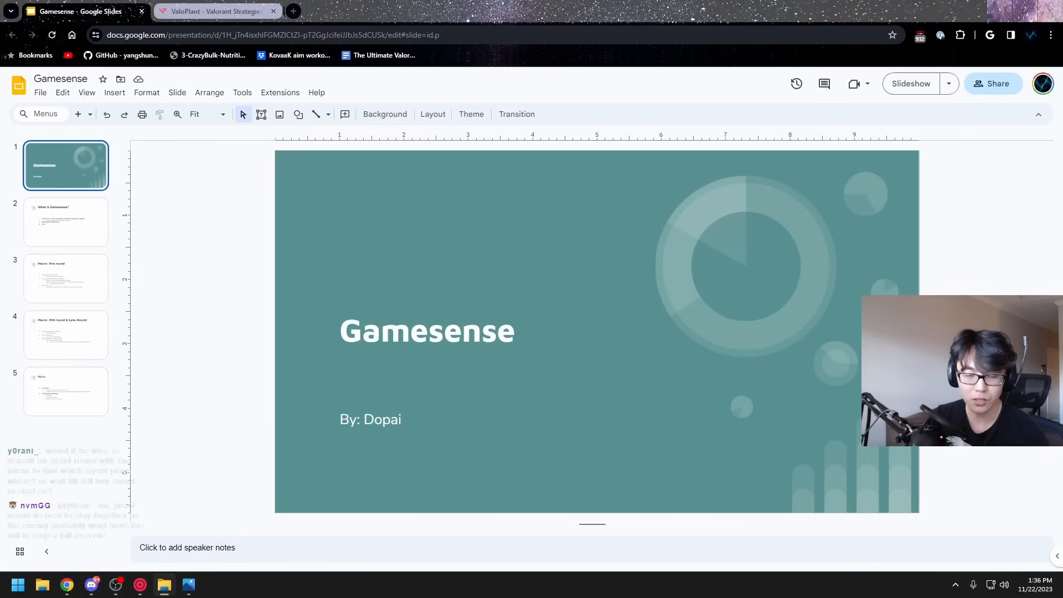
left_click(66, 392)
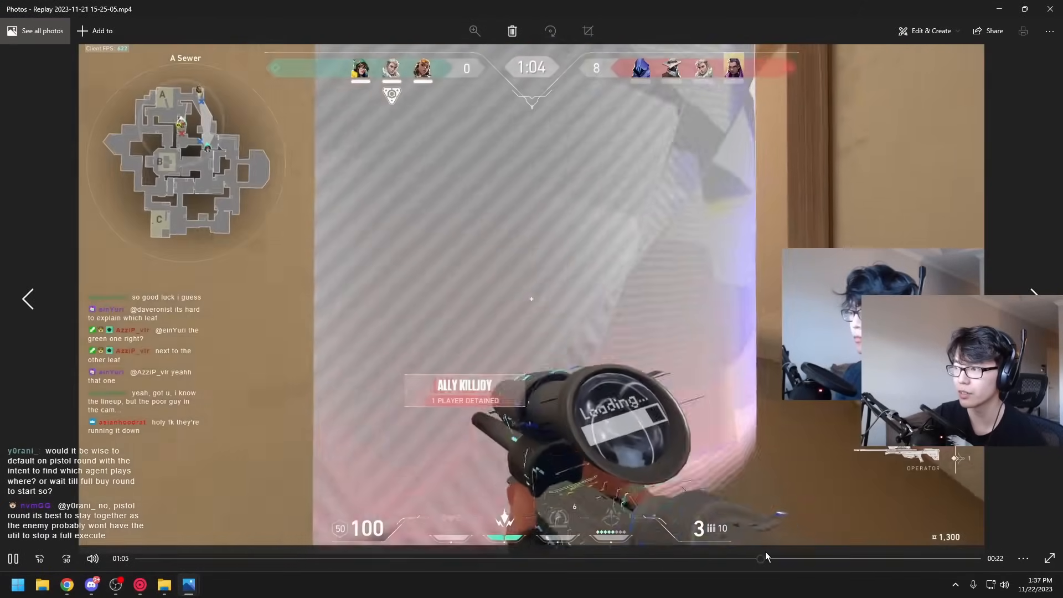
- Play the 15-25-05 replay, pausing on the sniper moment and again at 1:23
left_click(12, 558)
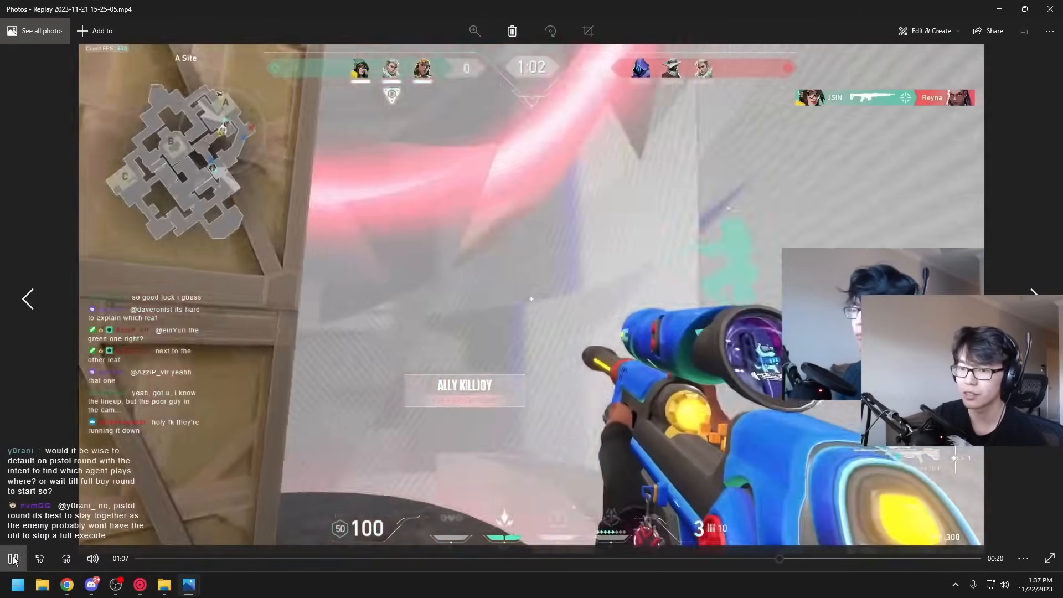
left_click(12, 558)
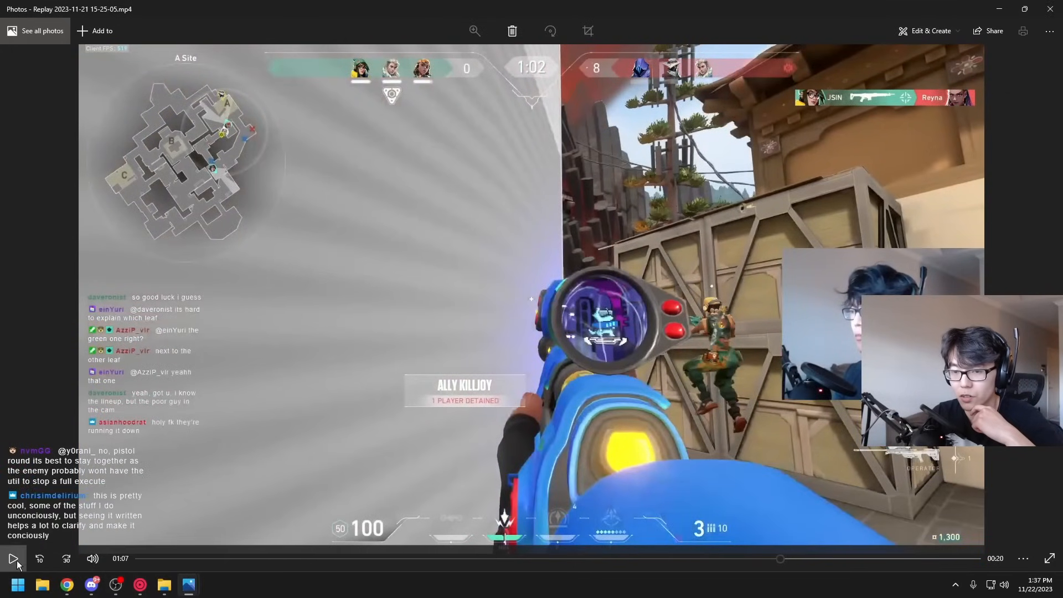
left_click(13, 558)
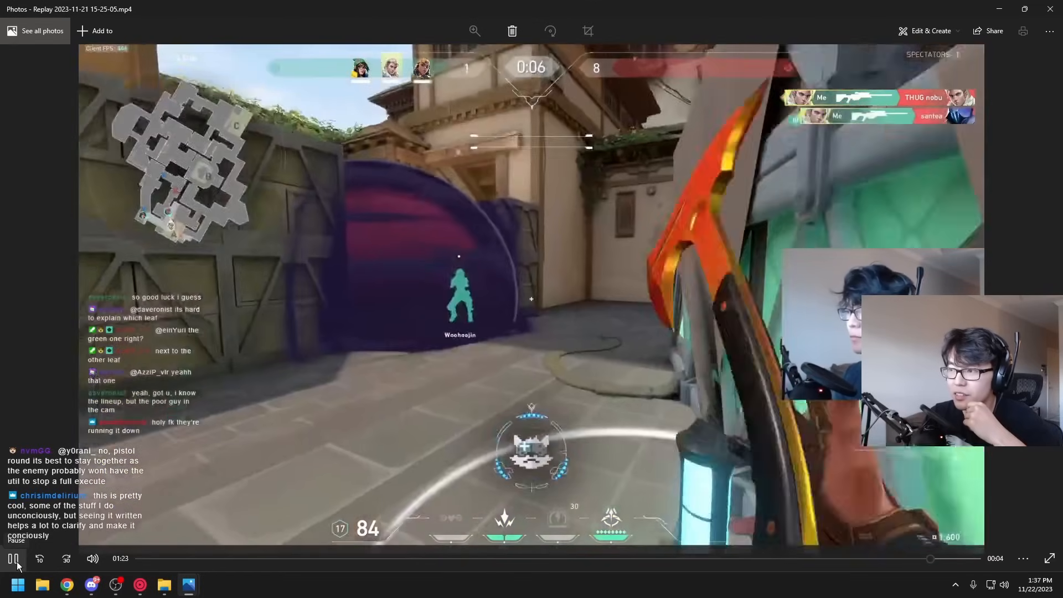
left_click(13, 559)
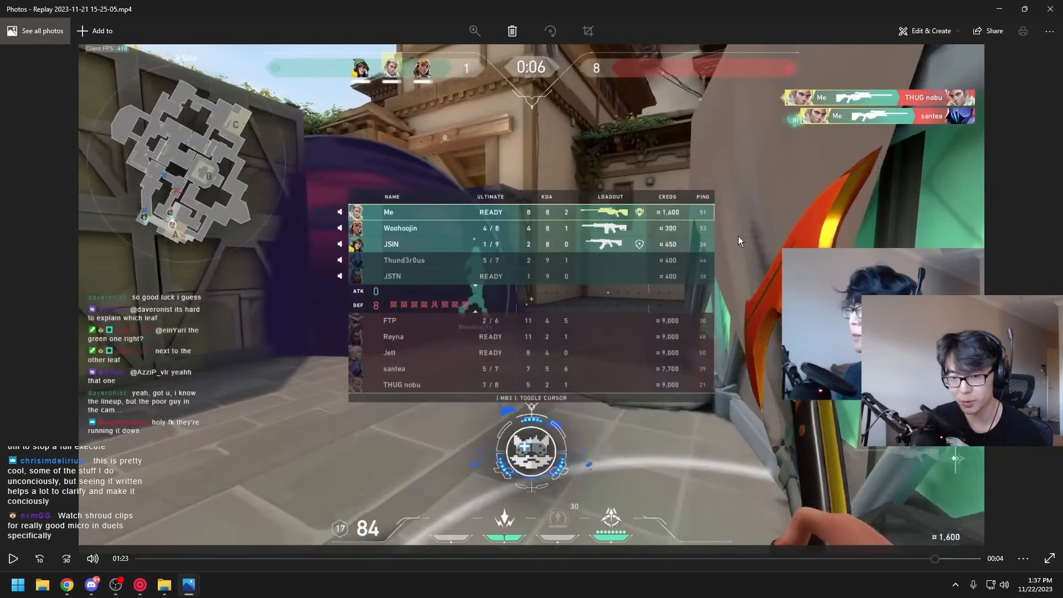
mouse_move(848, 125)
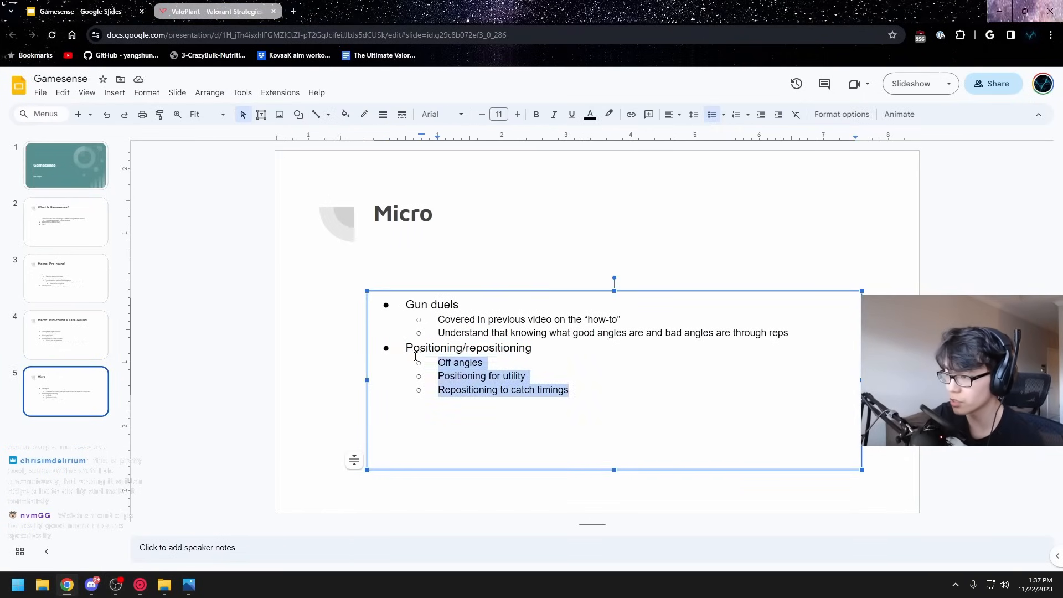
mouse_move(577, 406)
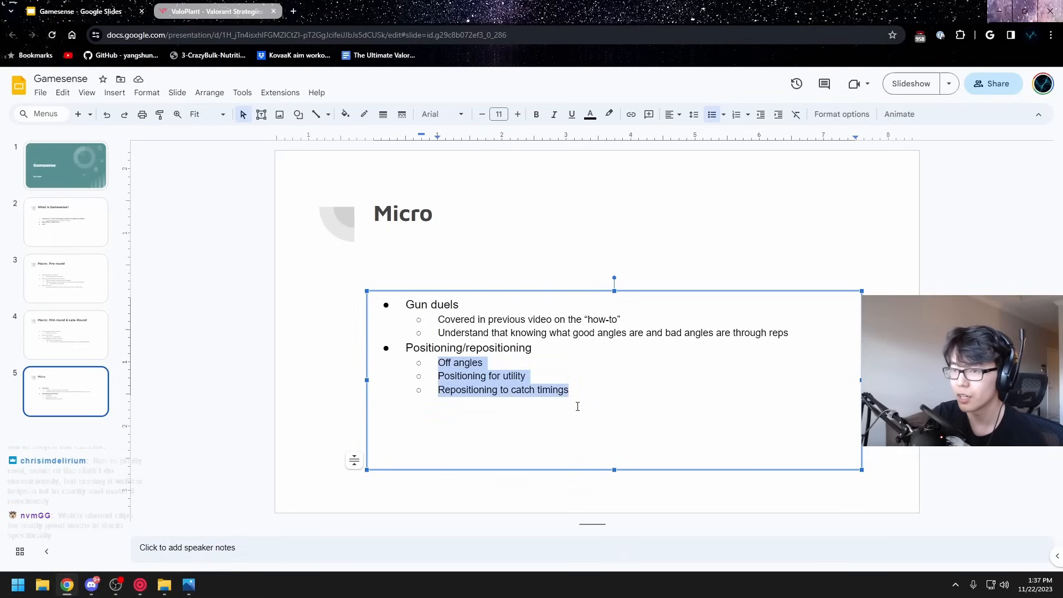
- Revisit slides 3, 5, 4, 3 and 4, highlighting 'catch timings' on the Micro slide
left_click(65, 278)
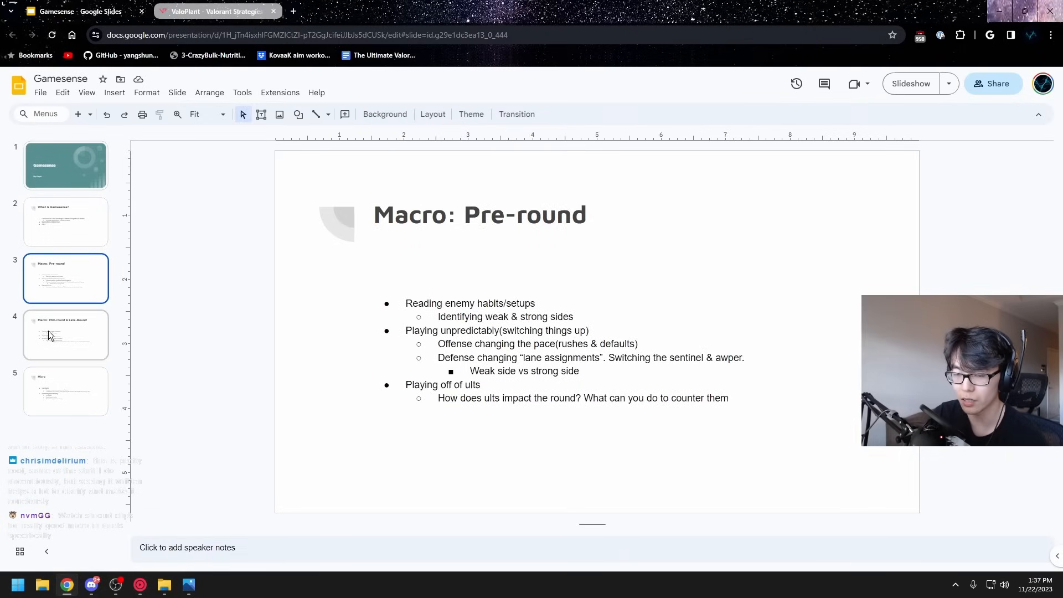
left_click(65, 391)
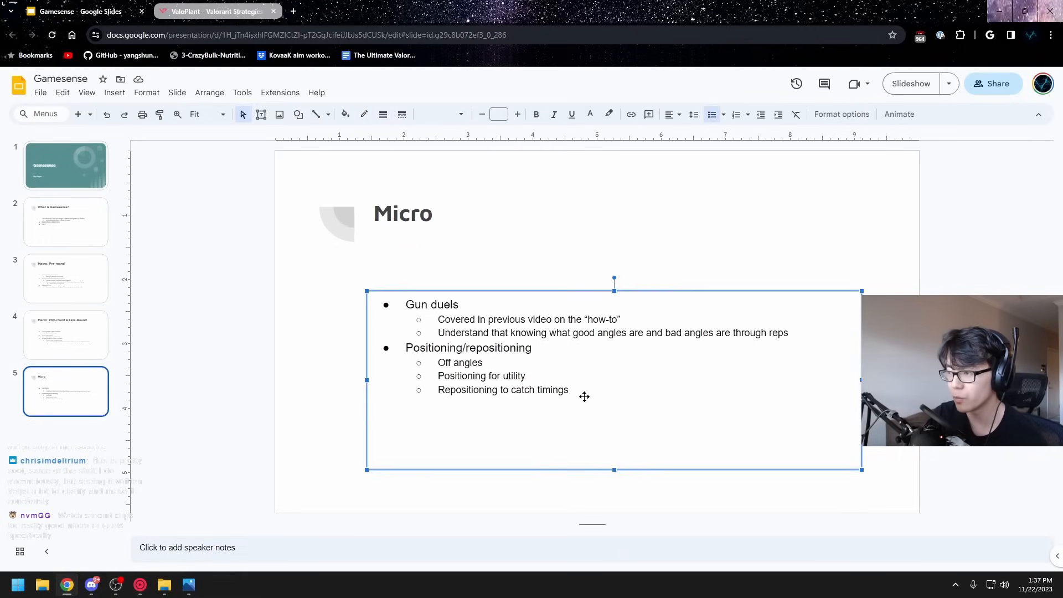
left_click_drag(439, 362, 568, 389)
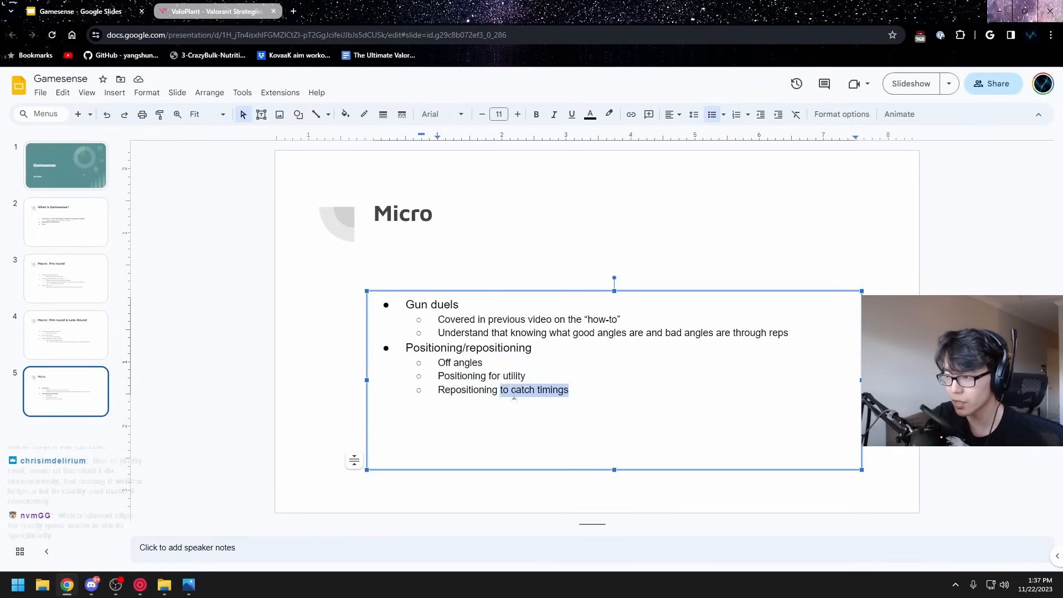
left_click(66, 335)
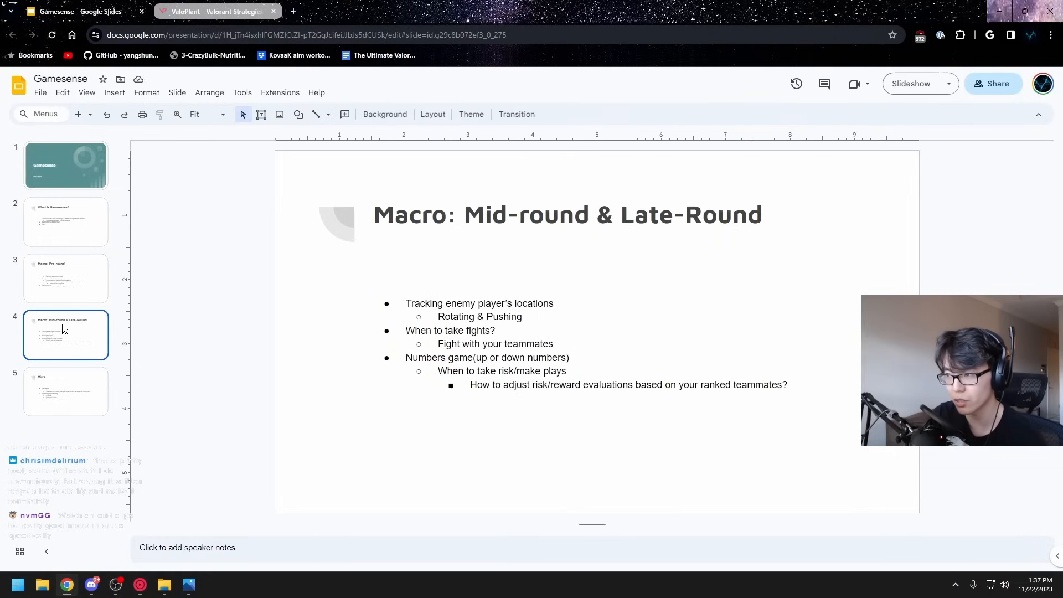
left_click(65, 278)
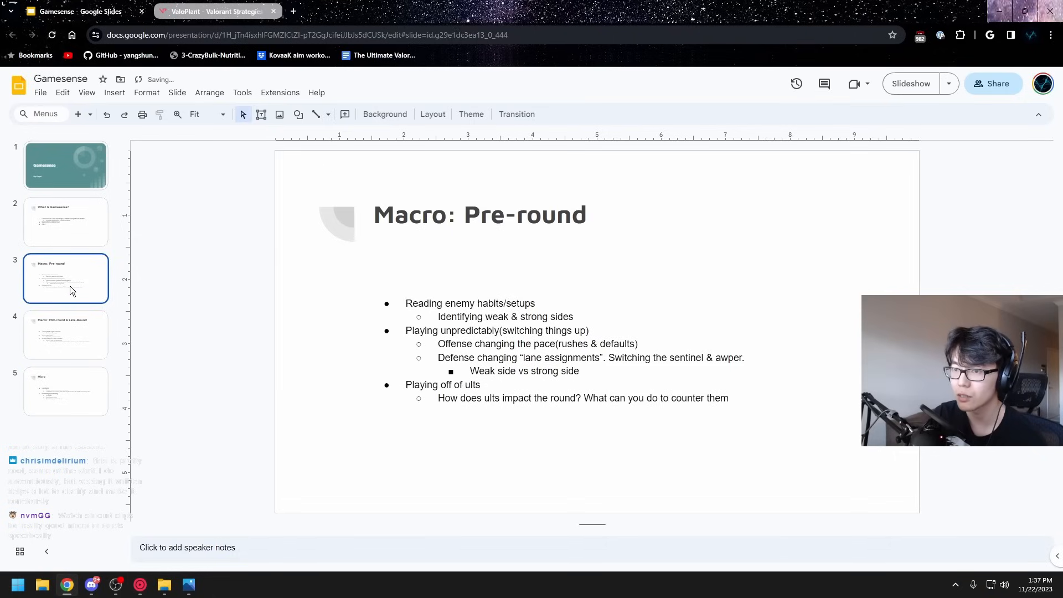
left_click(65, 334)
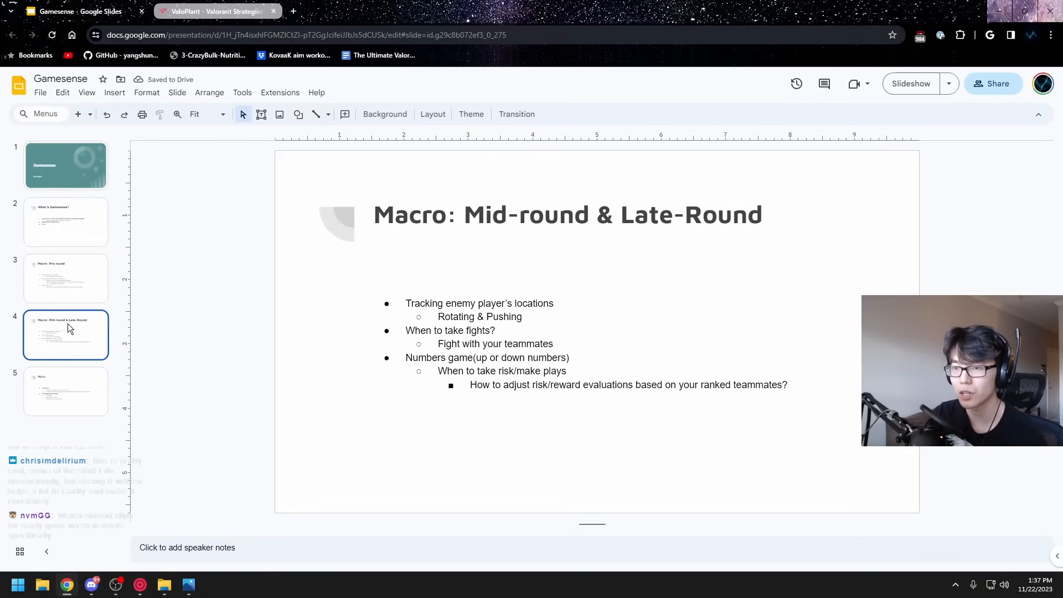